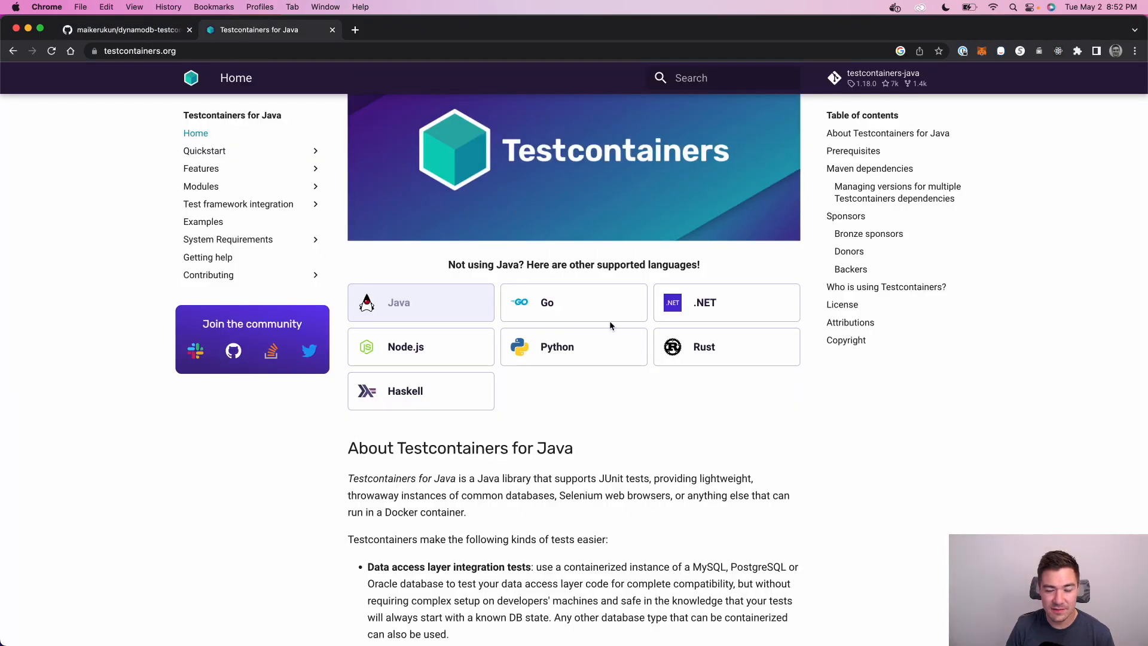
mouse_move(605, 430)
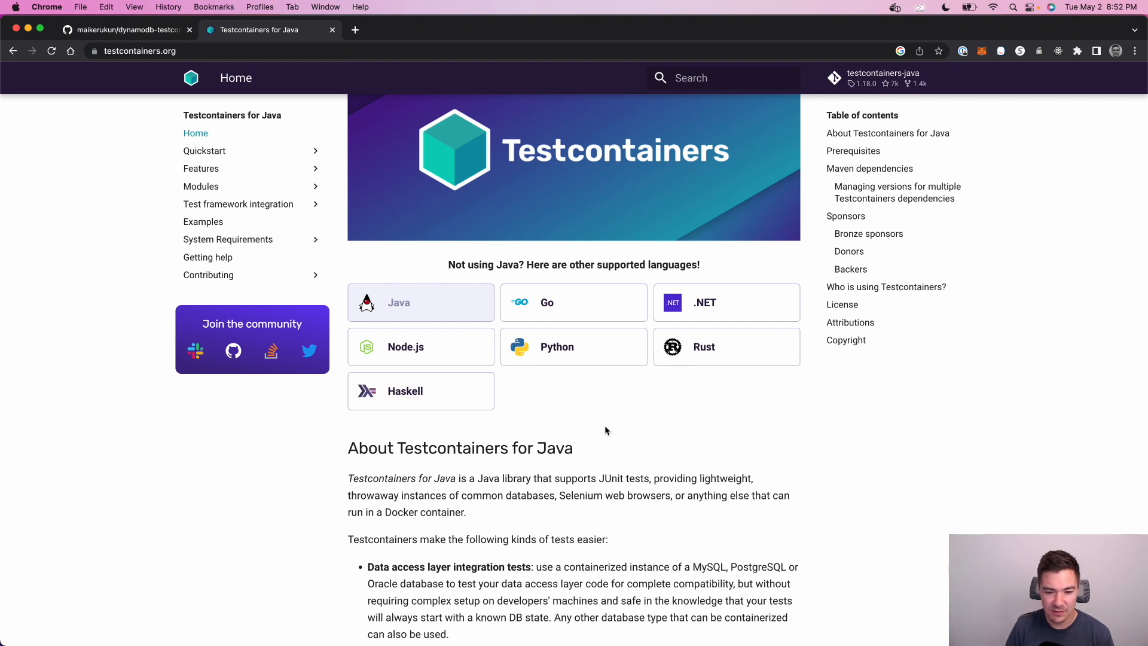
Step: Scroll through the project code, reviewing the Example bean with key and data fields
scroll(down, 3)
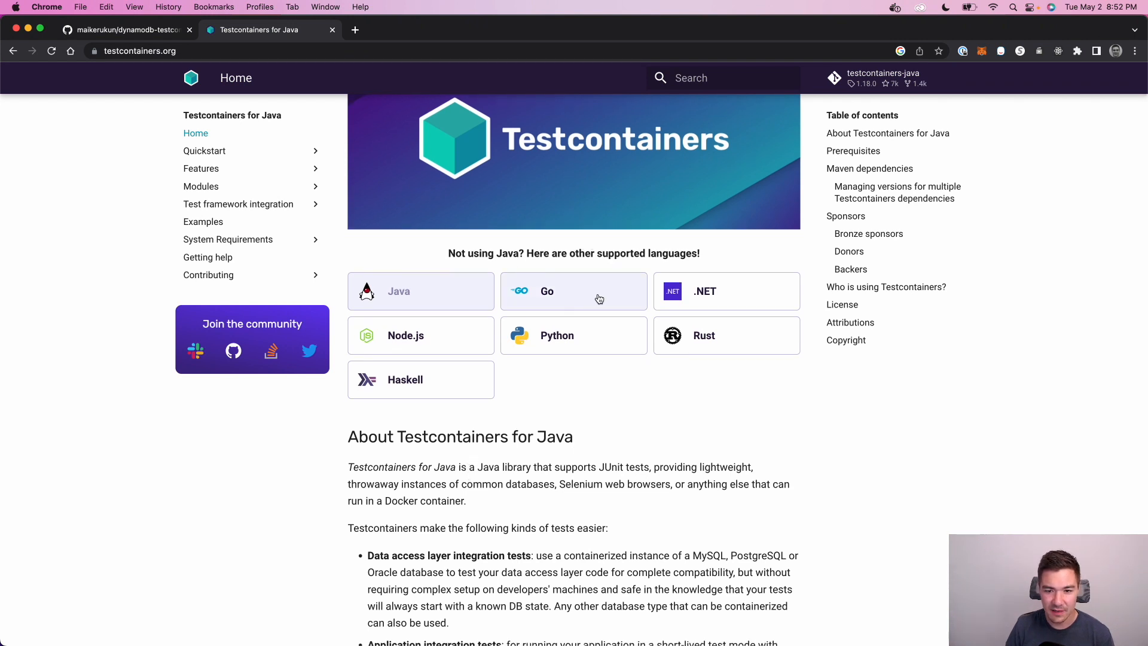
scroll(down, 3)
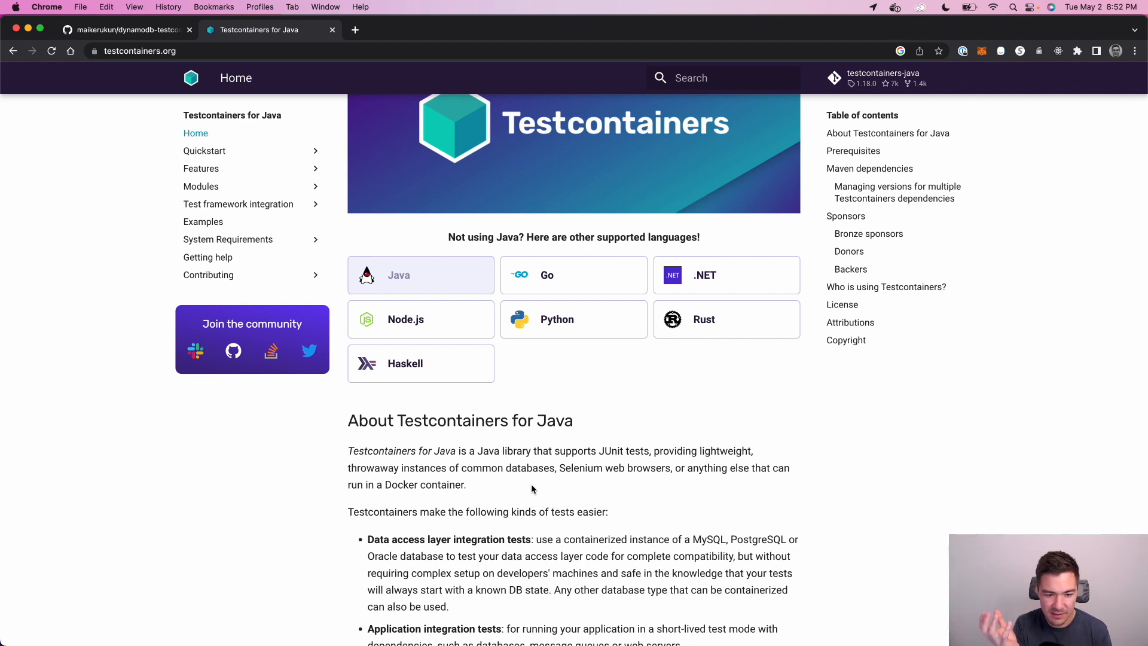
mouse_move(391, 451)
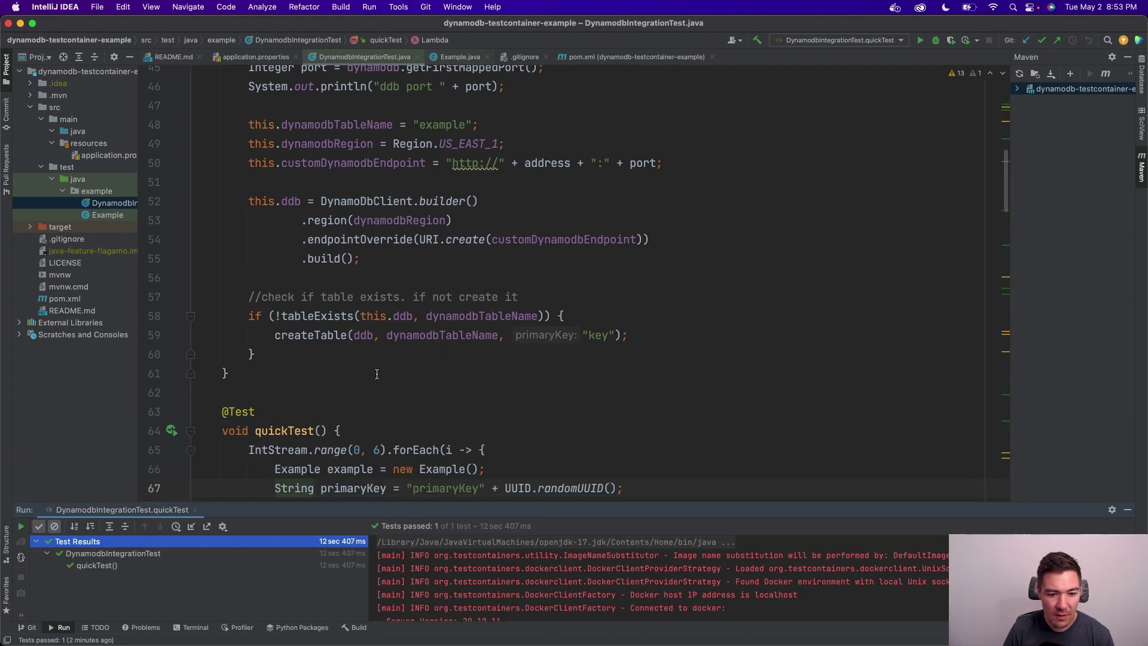
scroll(up, 3)
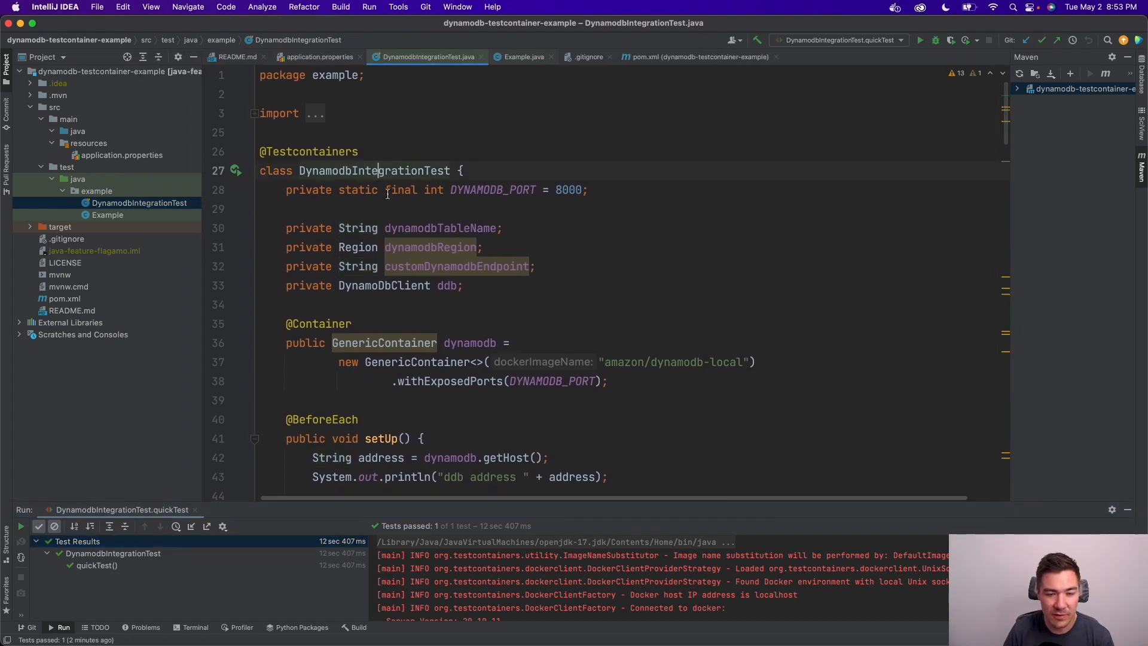
mouse_move(389, 195)
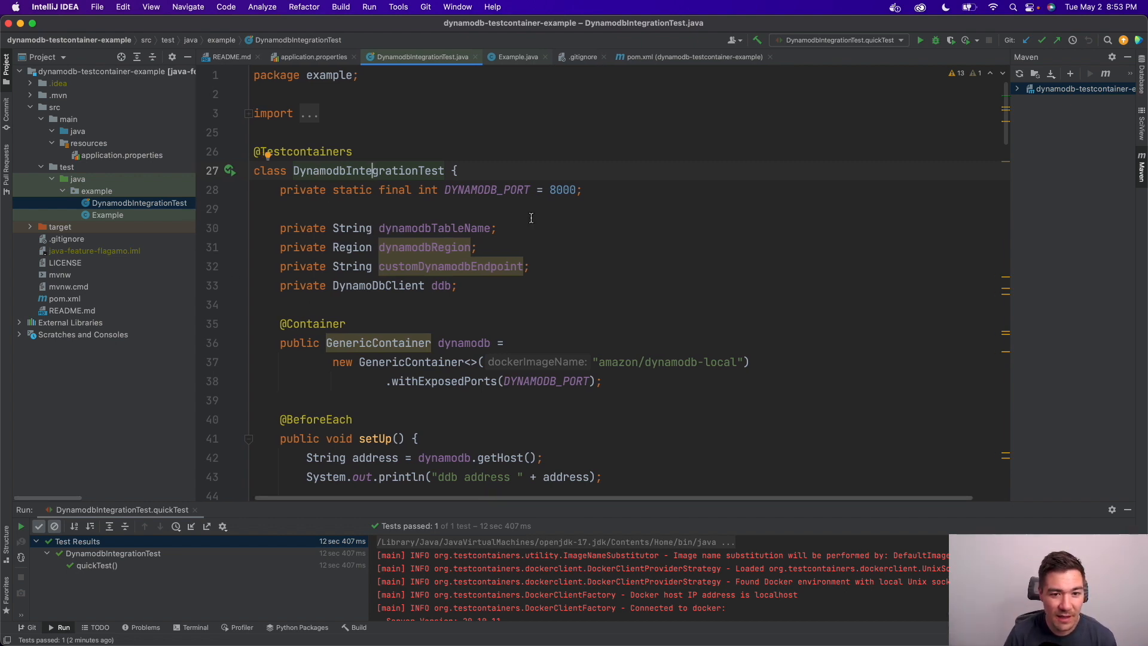
scroll(up, 3)
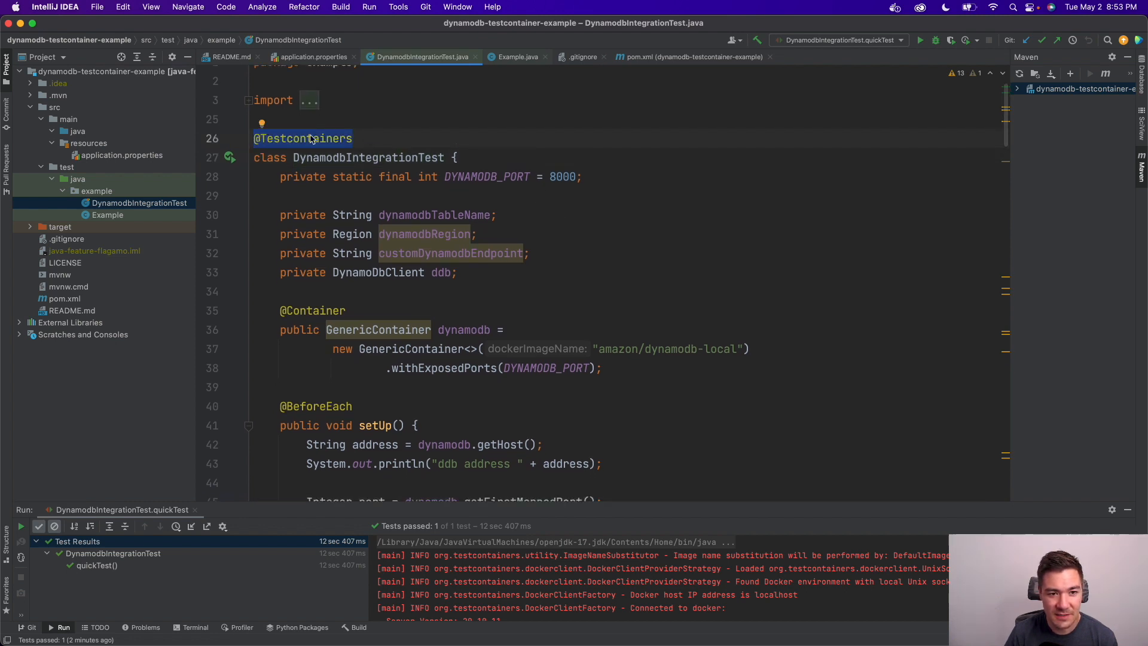
mouse_move(70, 298)
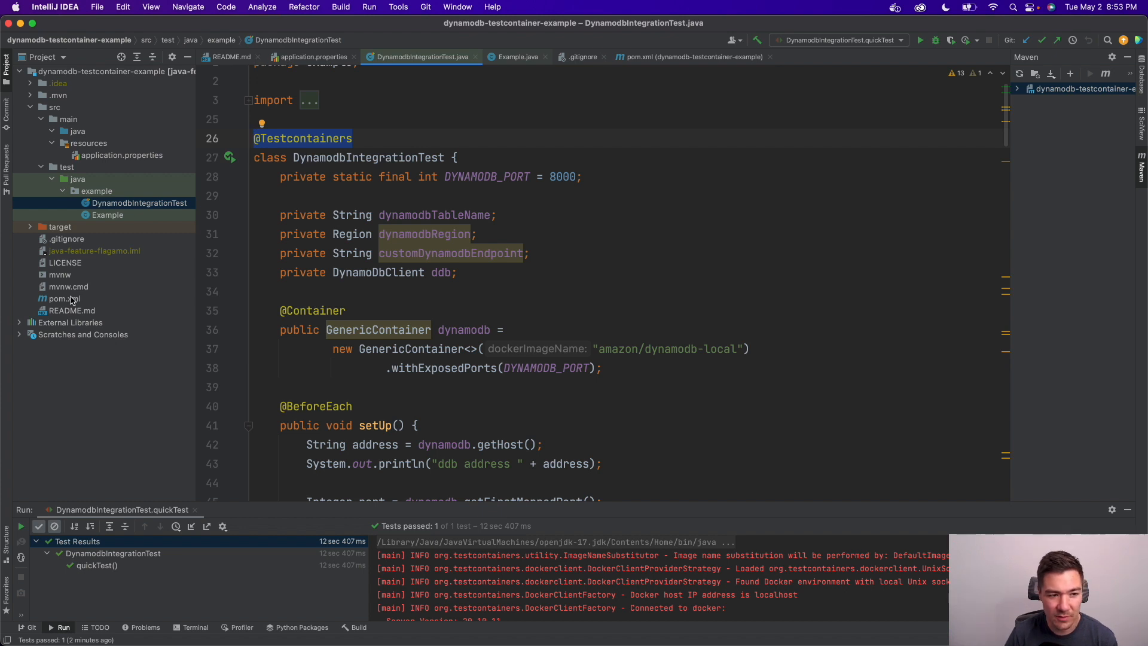
click(65, 299)
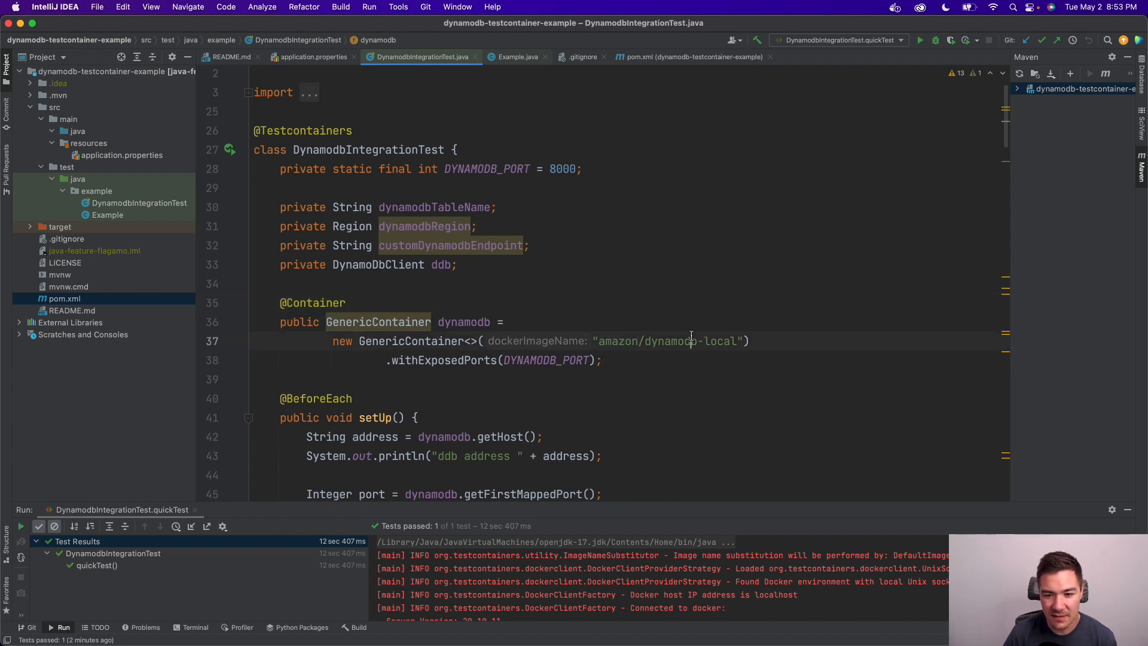
scroll(up, 3)
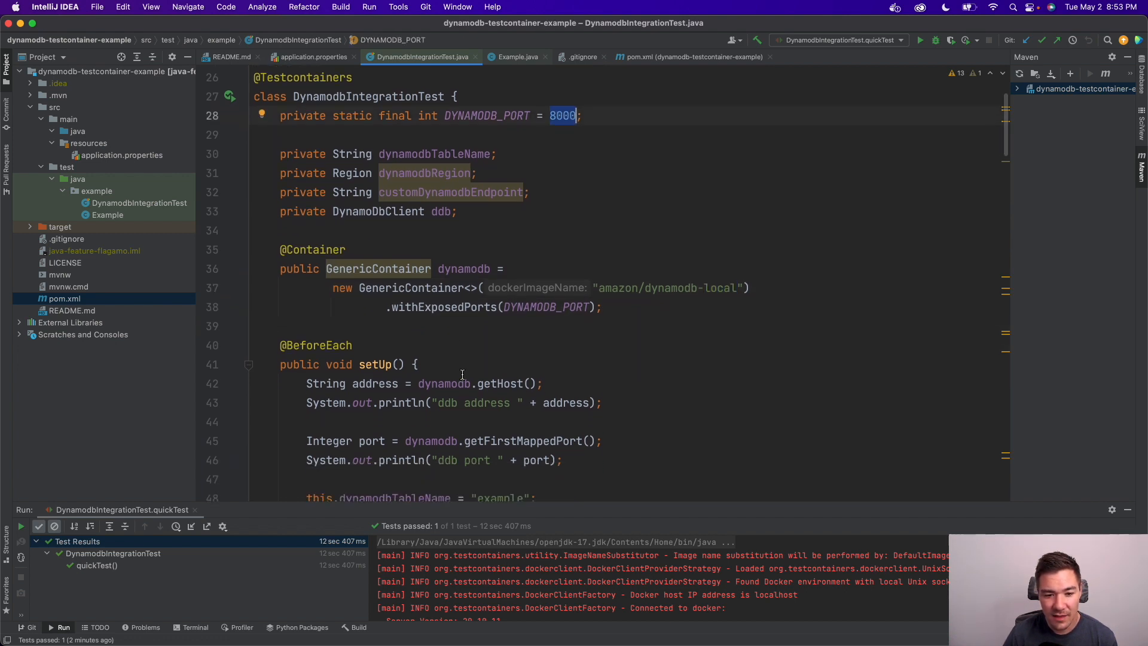
scroll(up, 3)
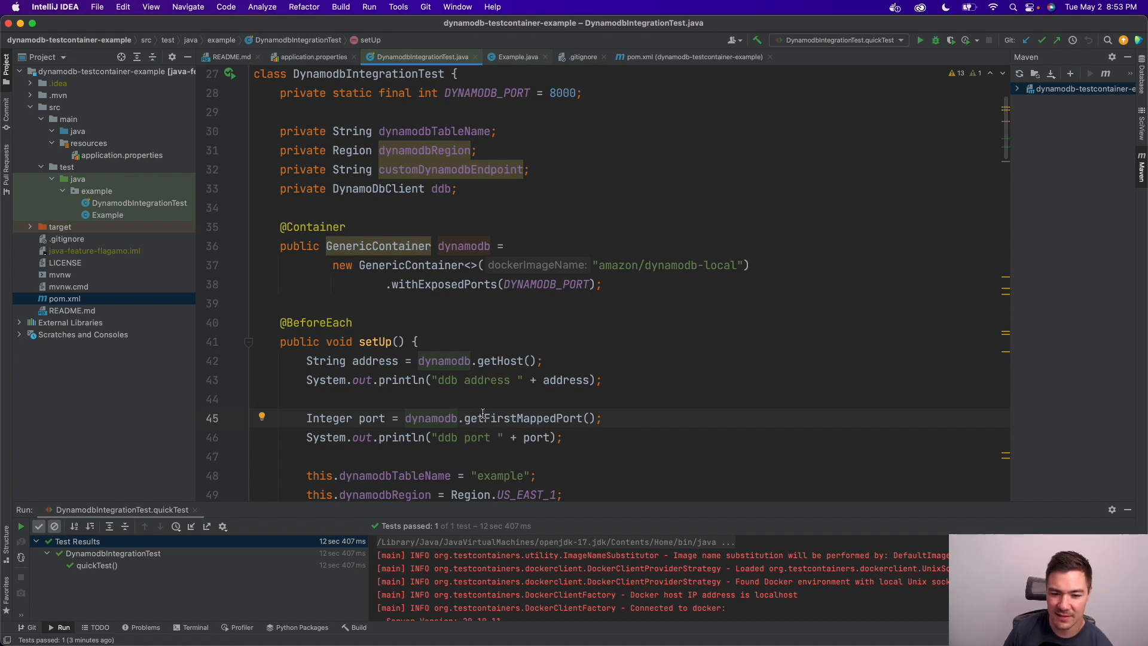
scroll(down, 3)
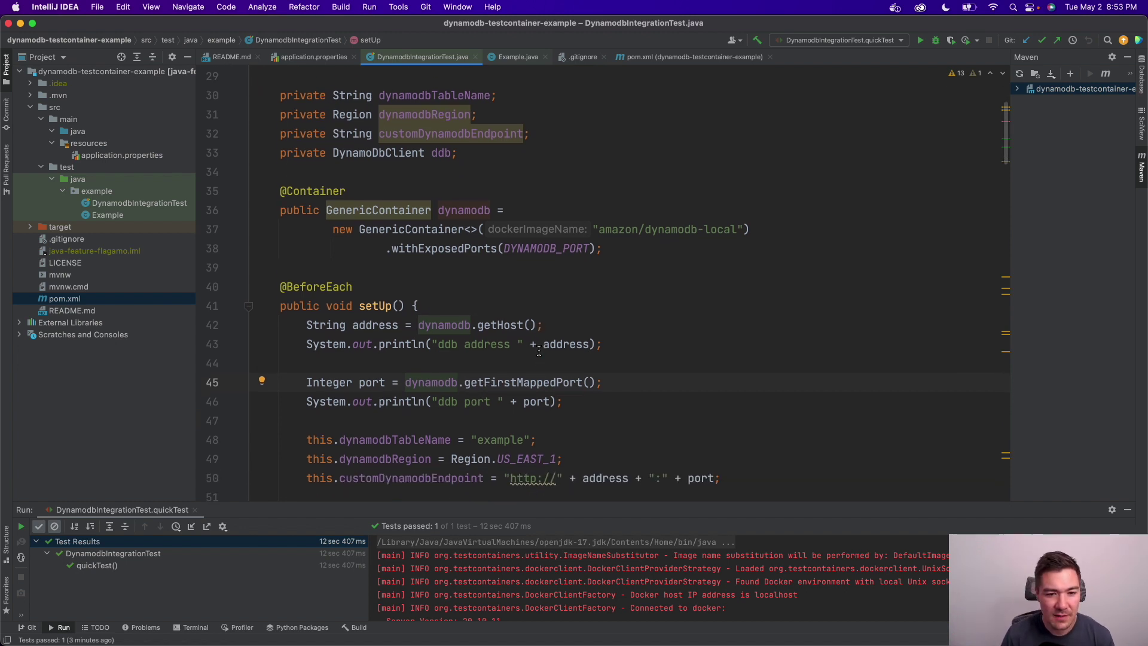
scroll(down, 3)
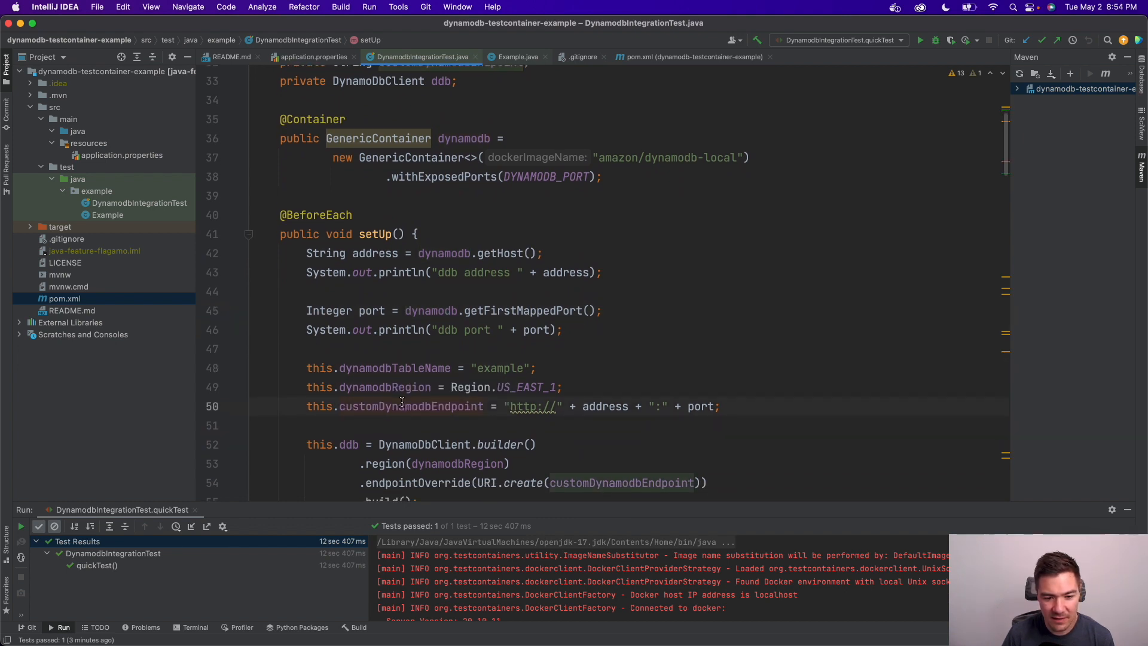
Step: Keep browsing the code and editor tabs in IntelliJ IDEA
scroll(up, 3)
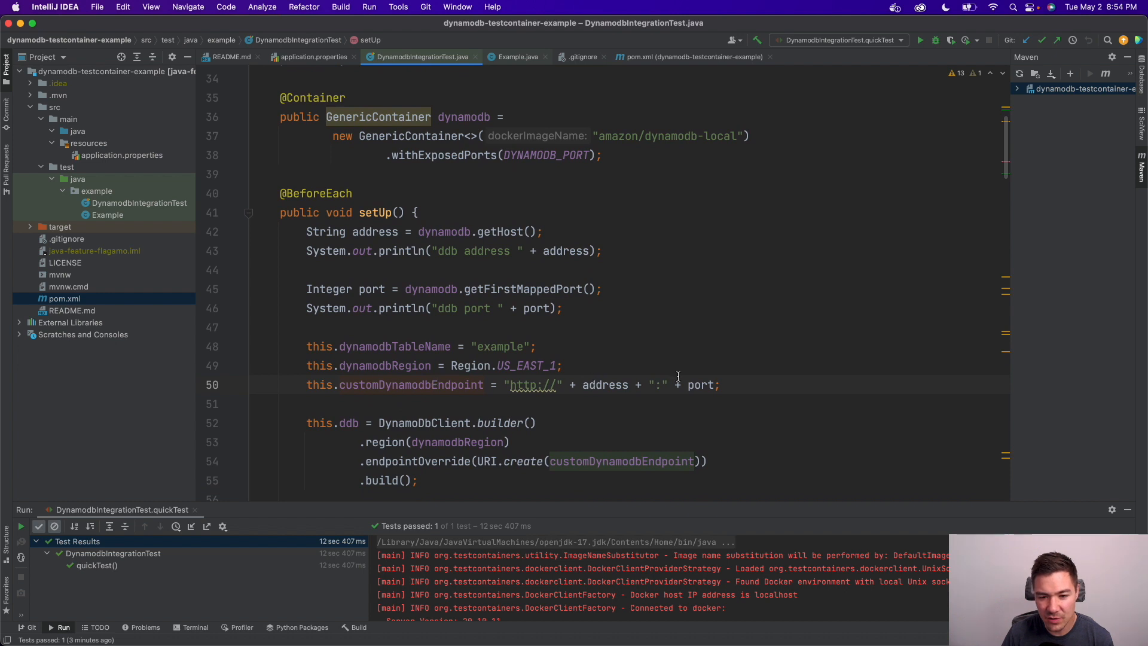
scroll(down, 3)
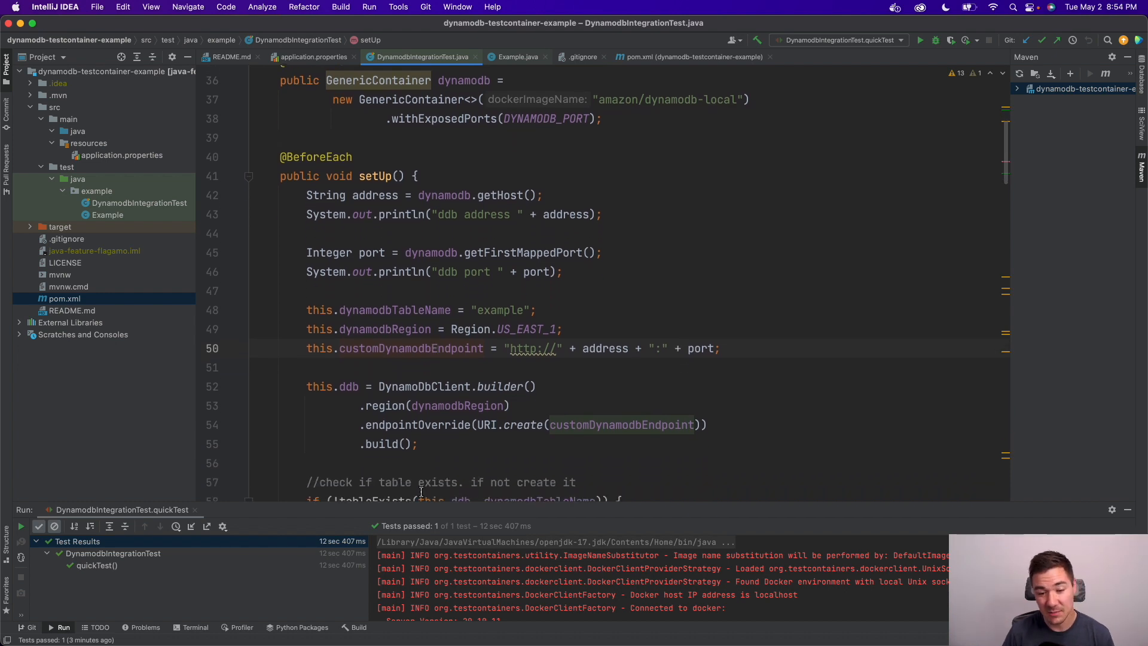
mouse_move(466, 440)
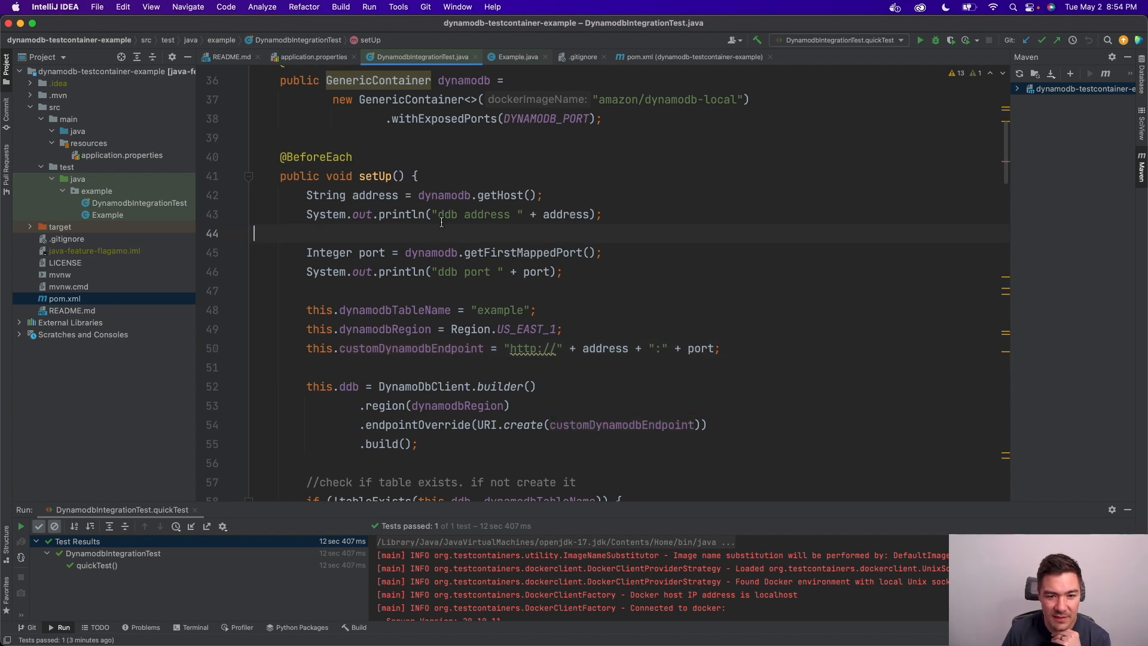
mouse_move(375, 335)
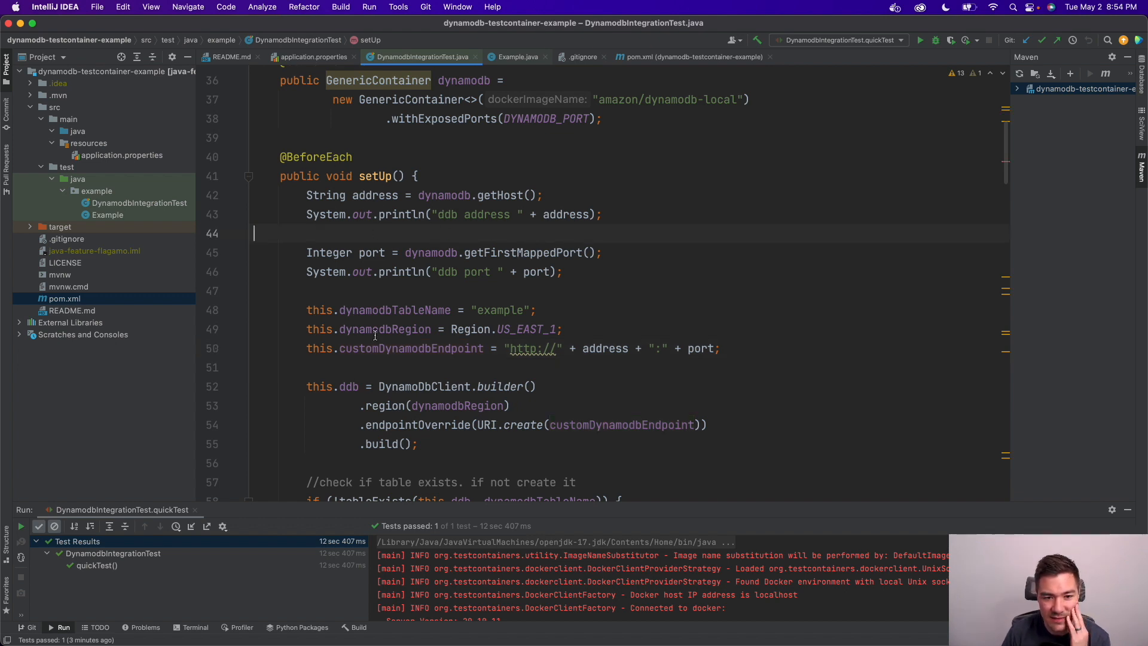
scroll(down, 3)
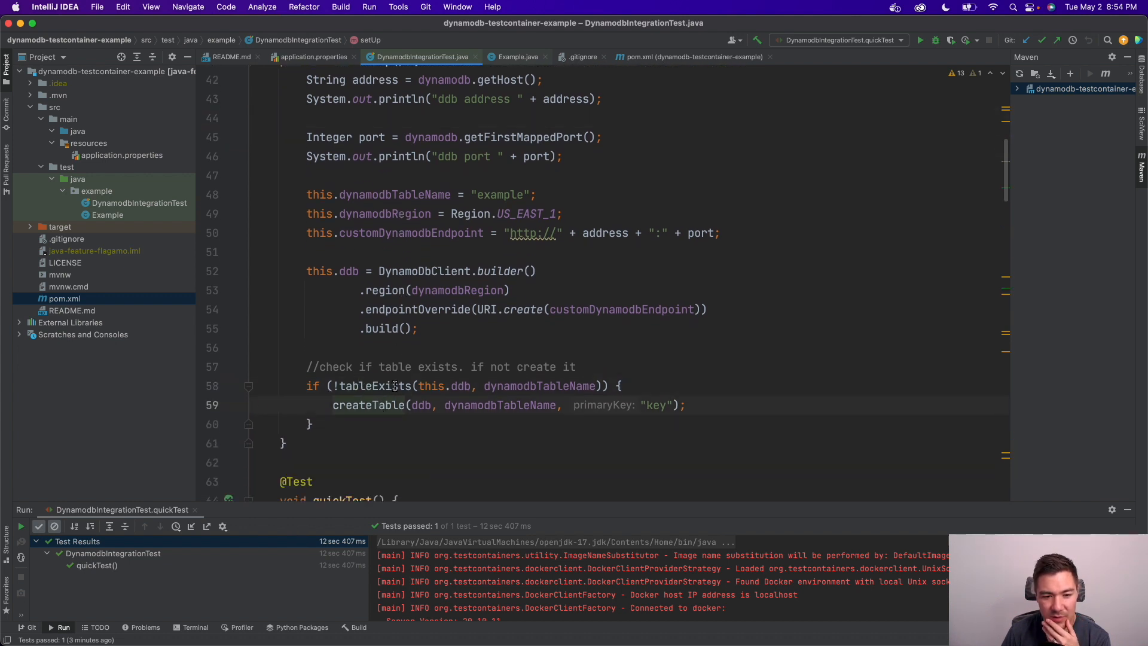
mouse_move(375, 386)
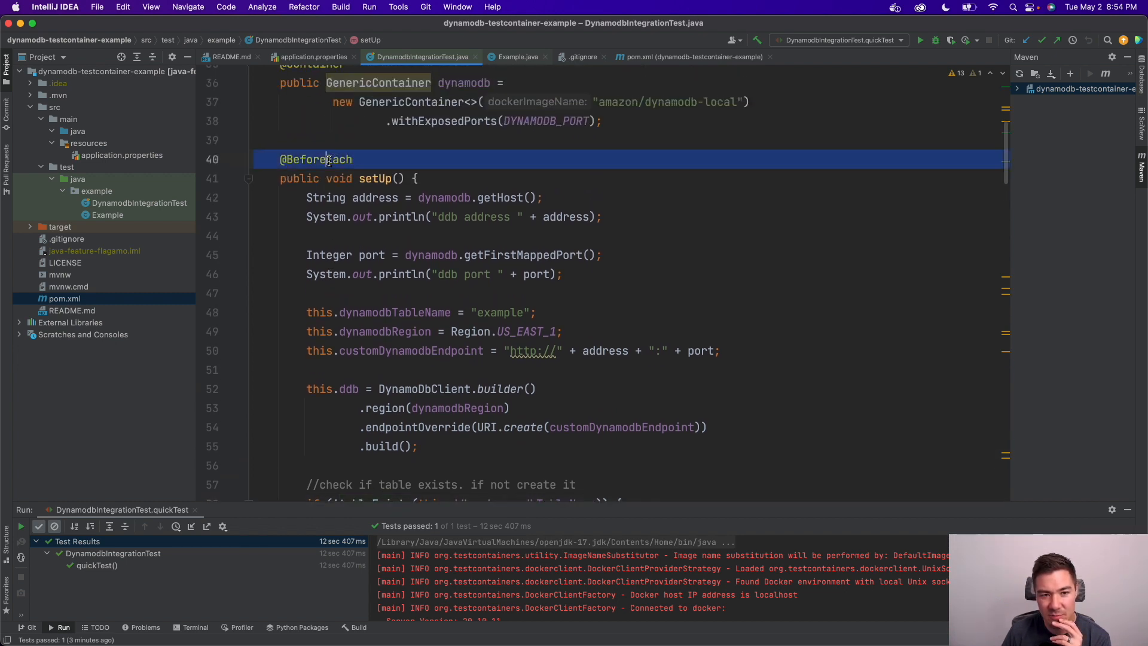
click(376, 178)
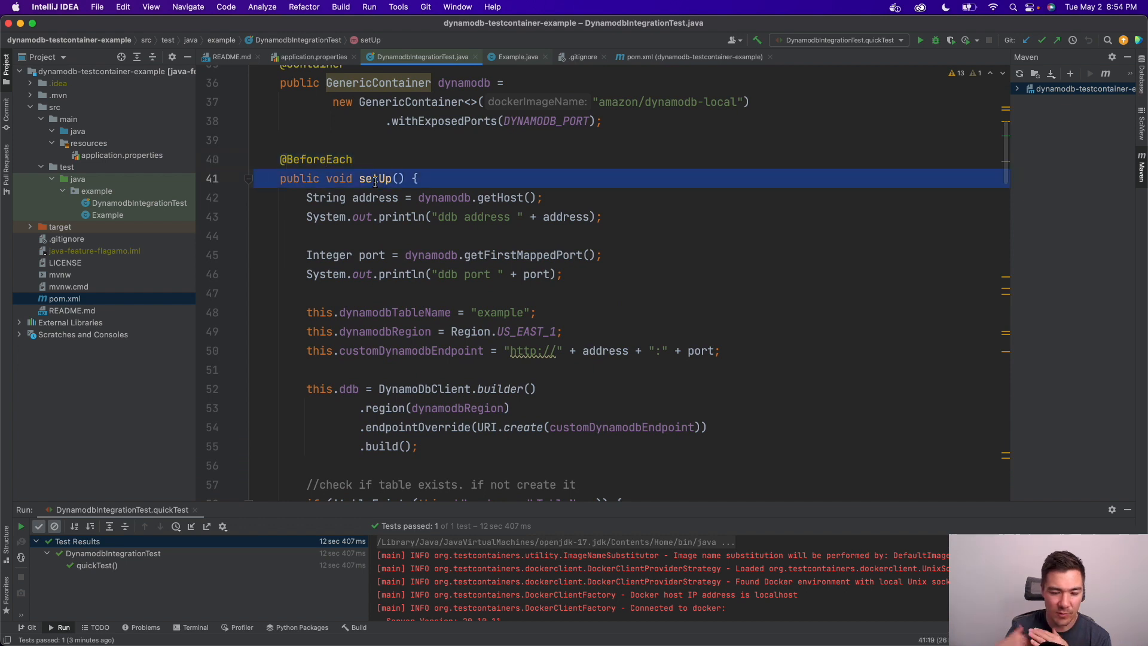
scroll(down, 3)
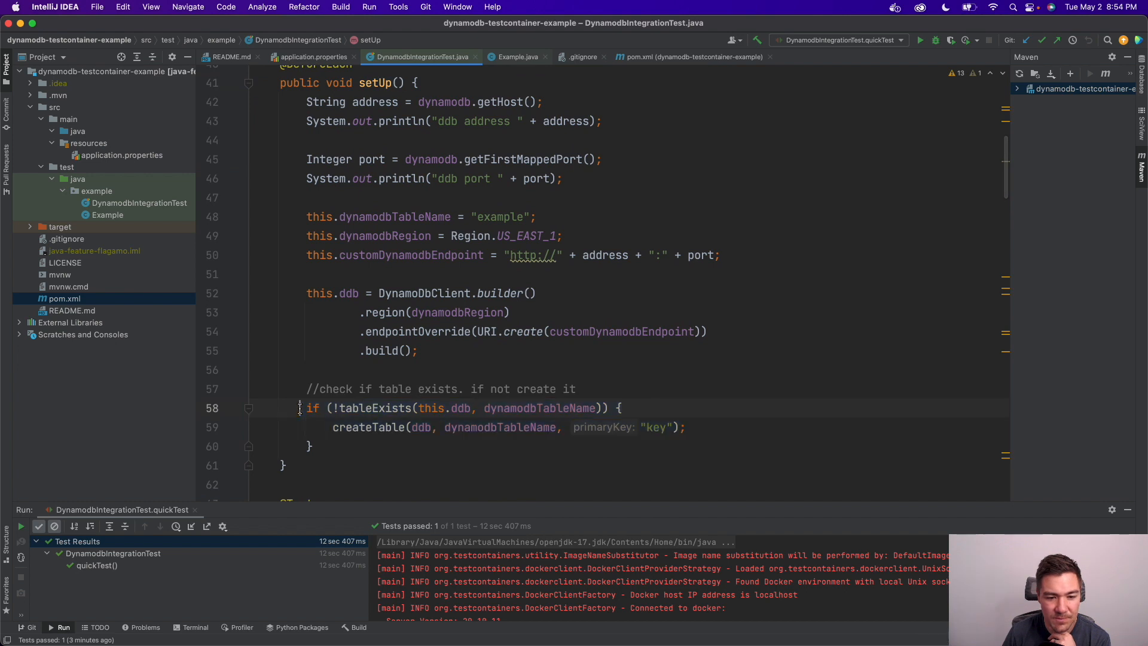
scroll(down, 3)
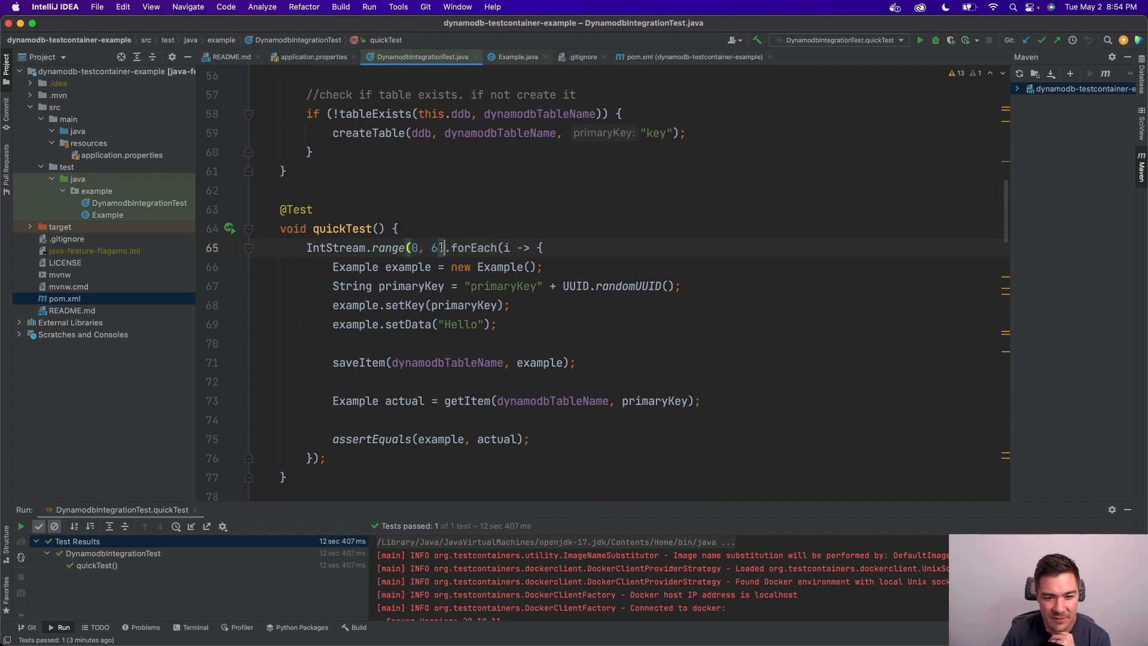
click(418, 267)
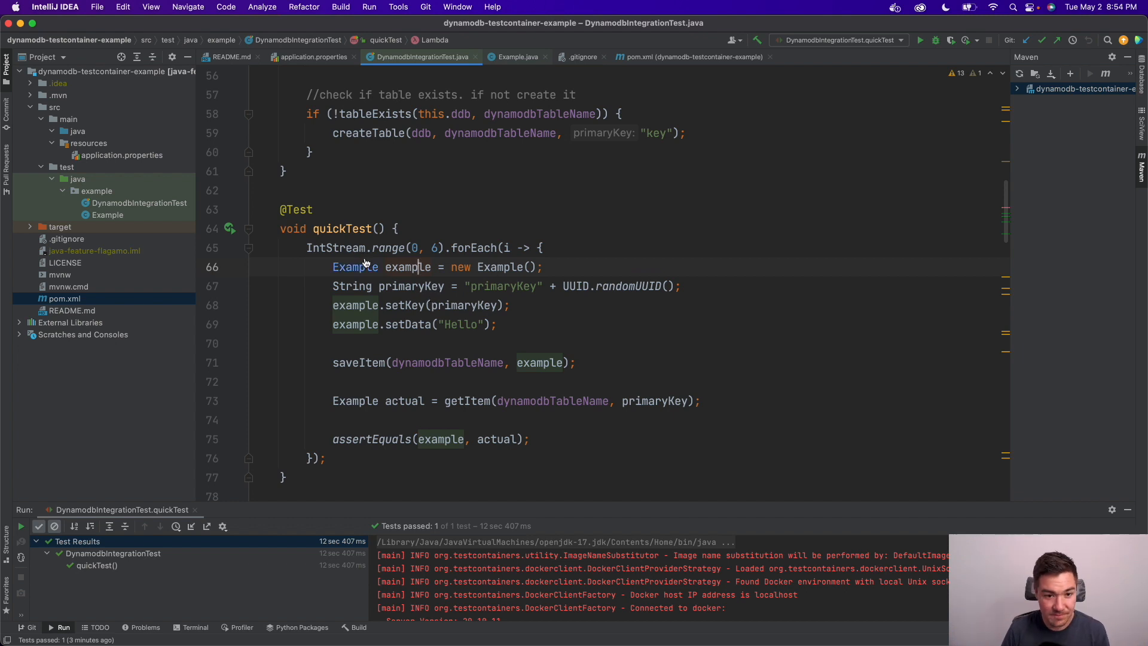
click(516, 56)
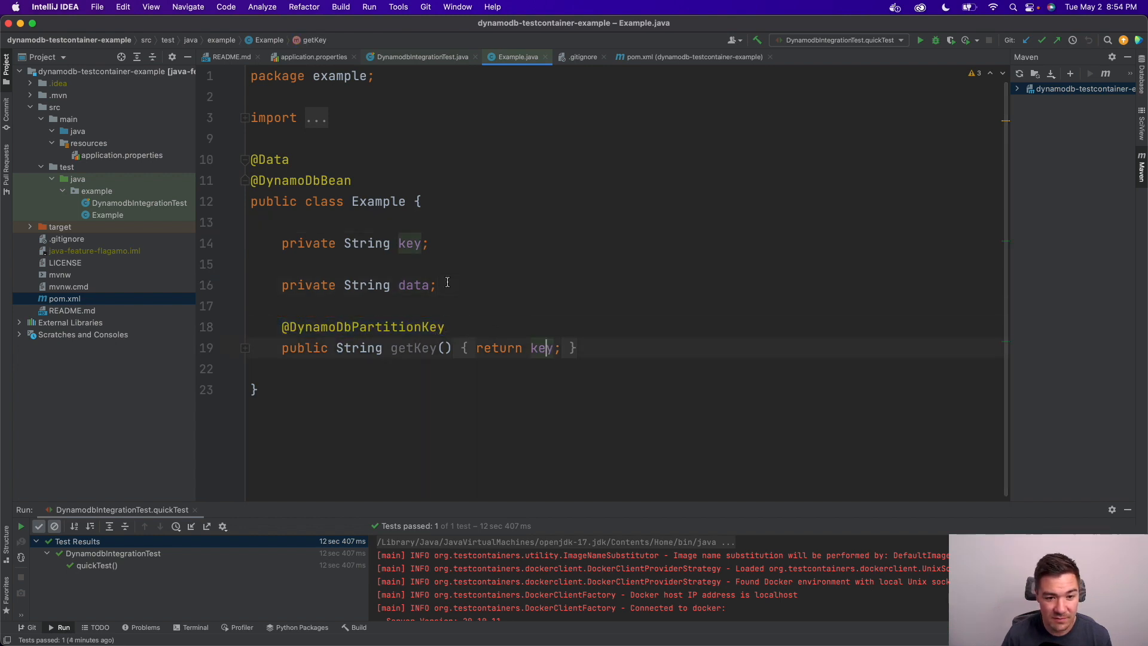
Step: Return to DynamodbIntegrationTest.java and bring up the context menu on quickTest
click(420, 56)
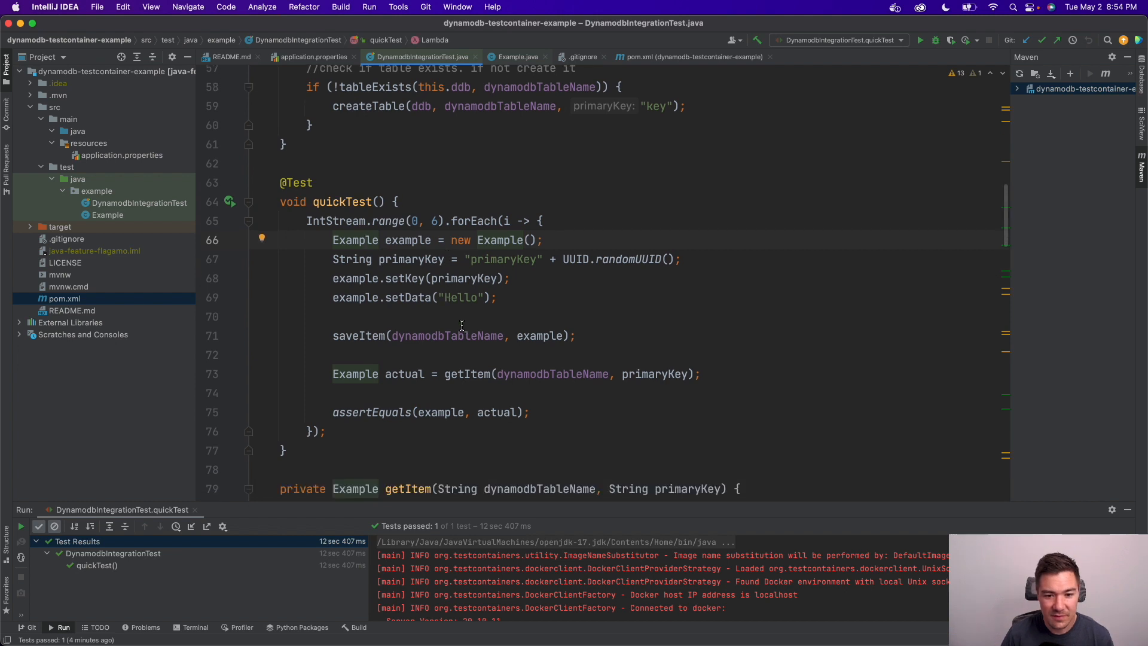
scroll(down, 3)
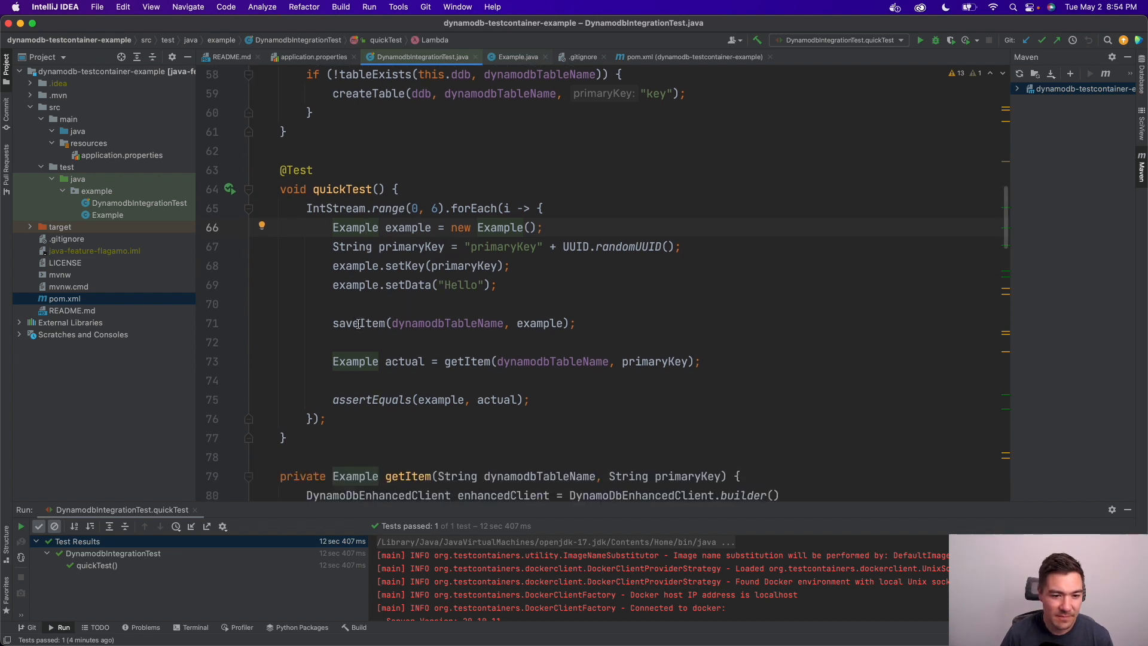
scroll(down, 3)
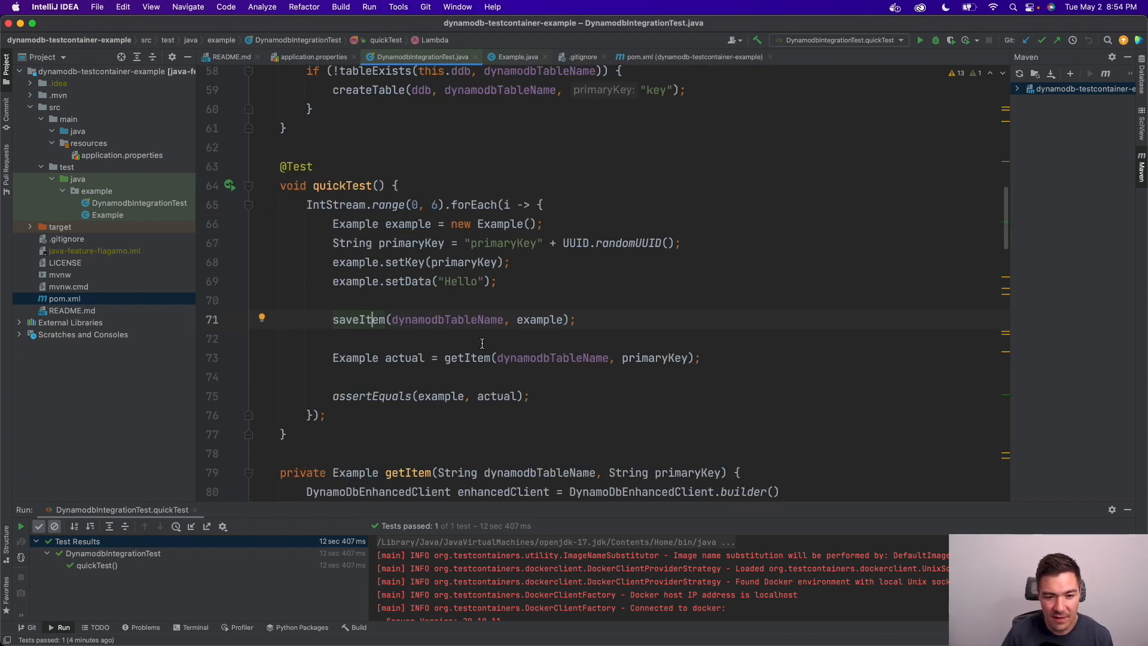
click(474, 358)
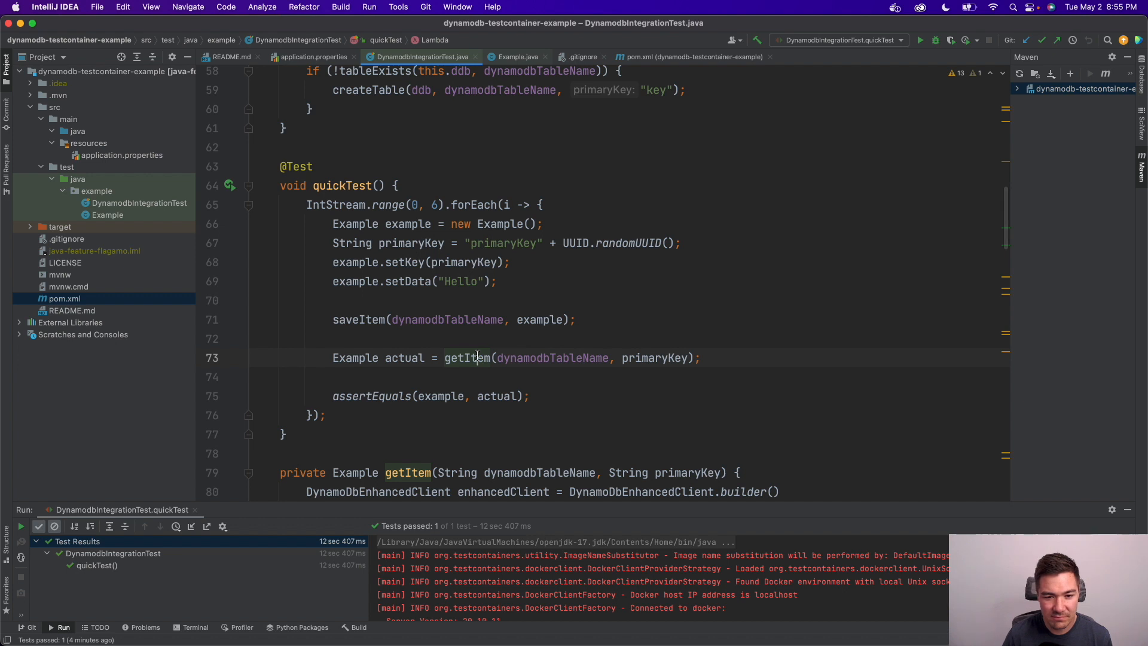
mouse_move(469, 309)
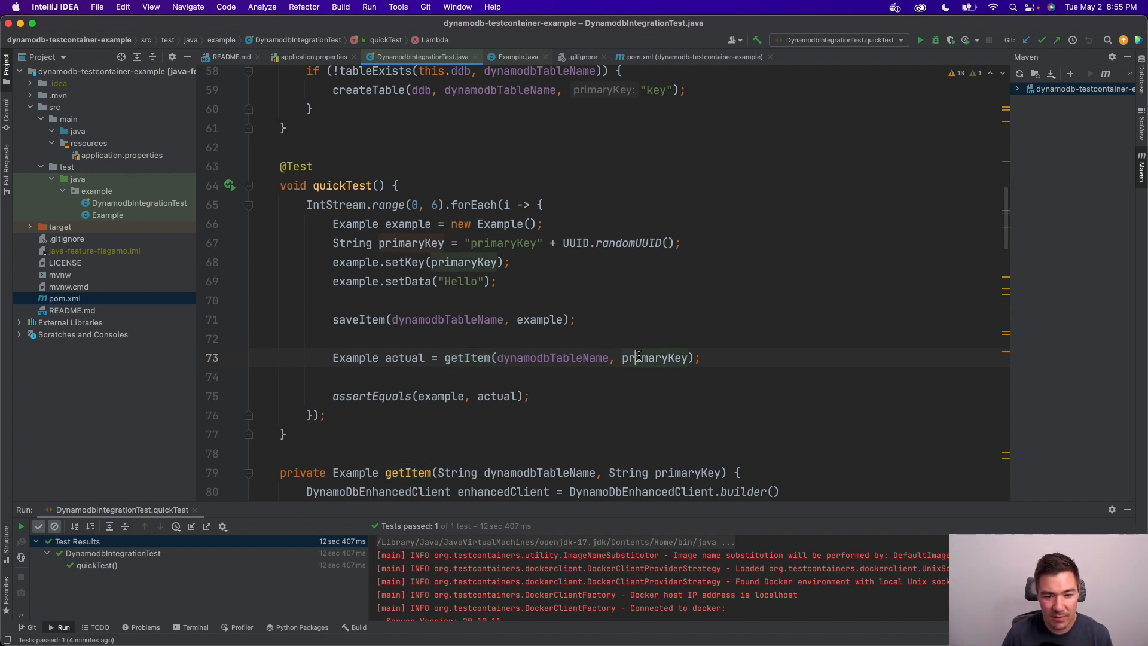
mouse_move(444, 396)
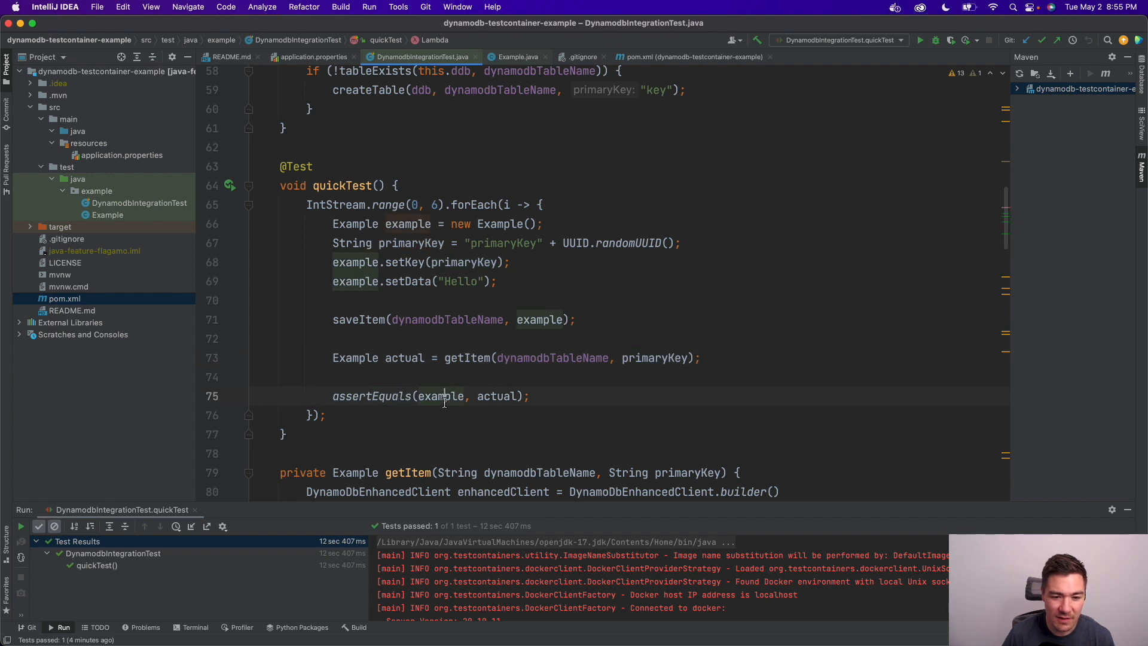
right_click(443, 395)
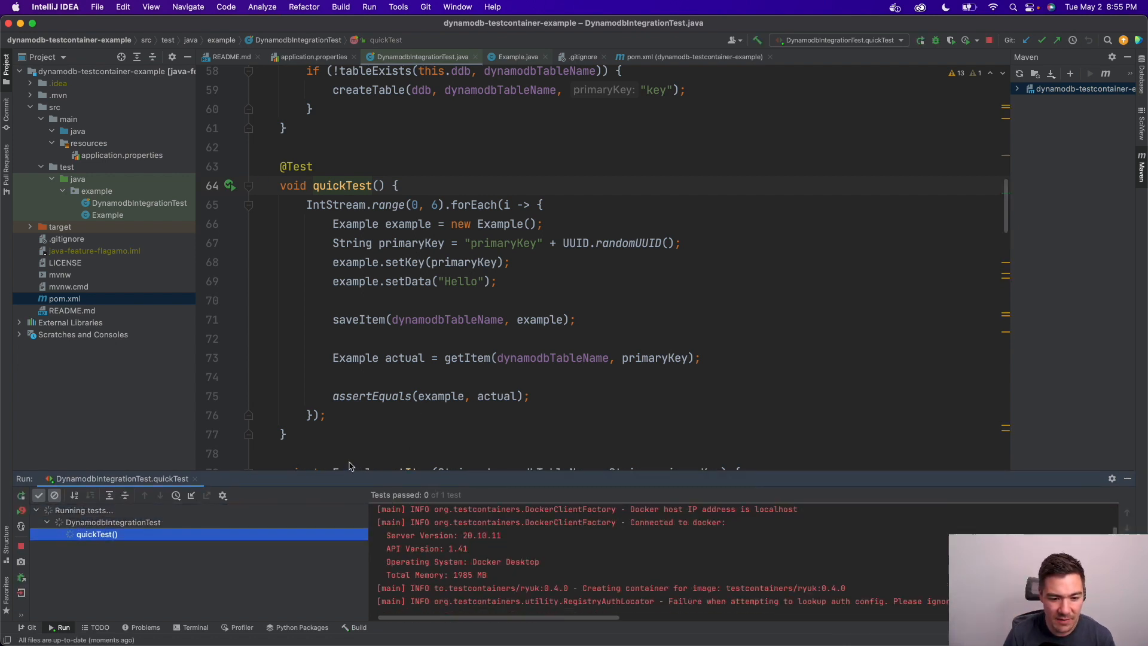
Step: Scroll through the getItem and createTable helpers while quickTest reruns against DynamoDB local
scroll(down, 3)
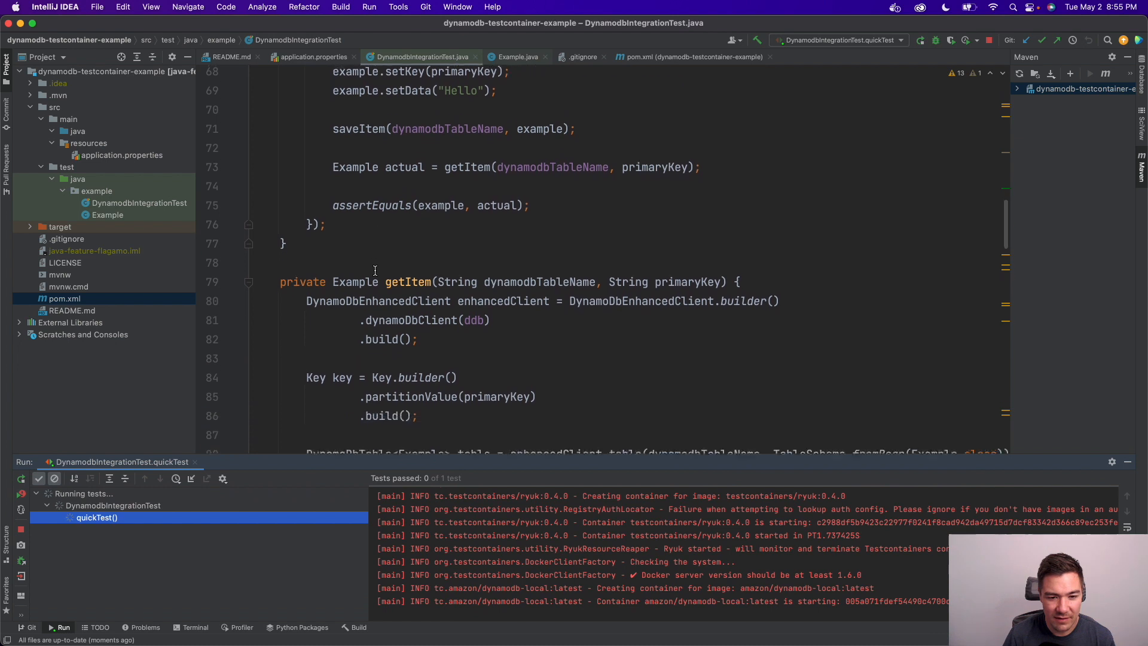
scroll(down, 3)
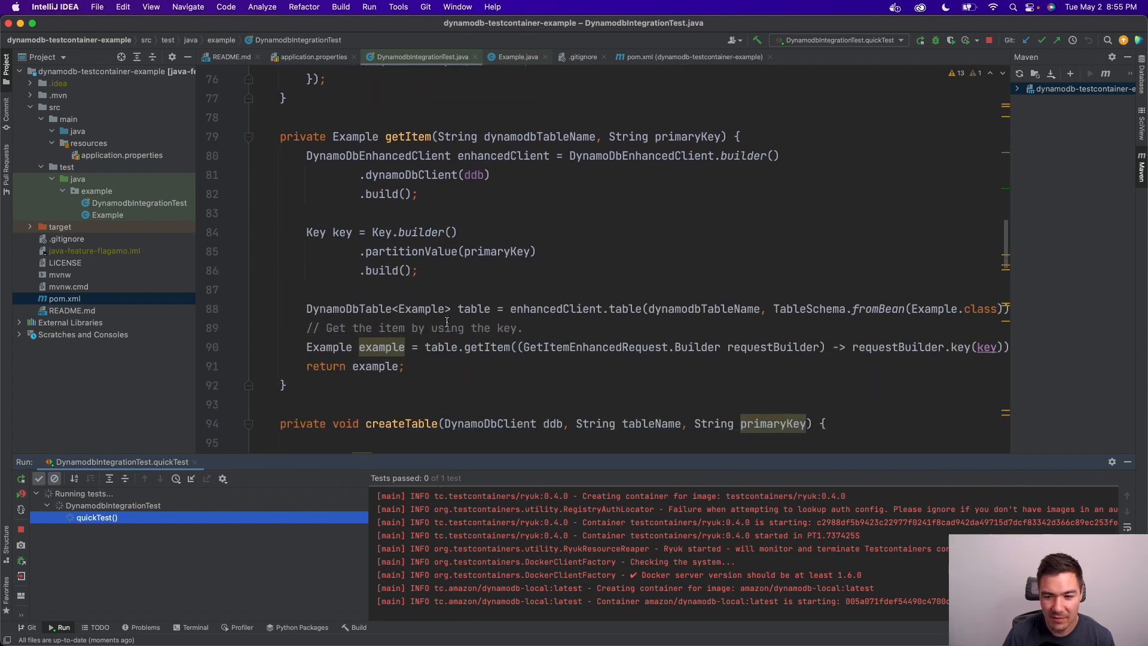
scroll(down, 3)
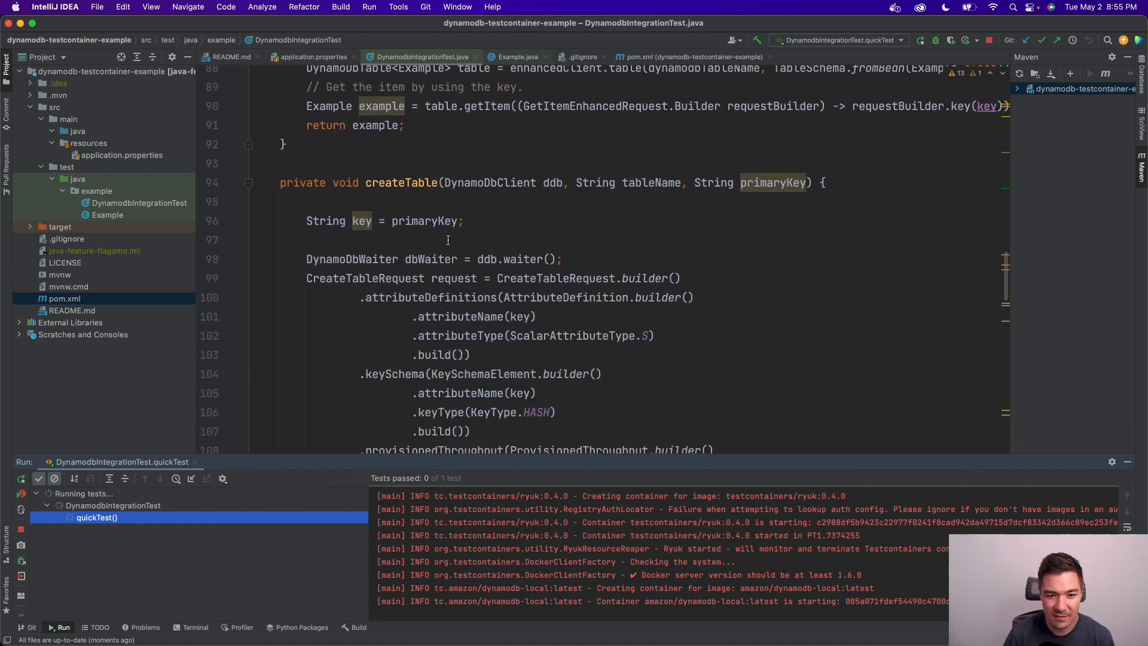
scroll(down, 3)
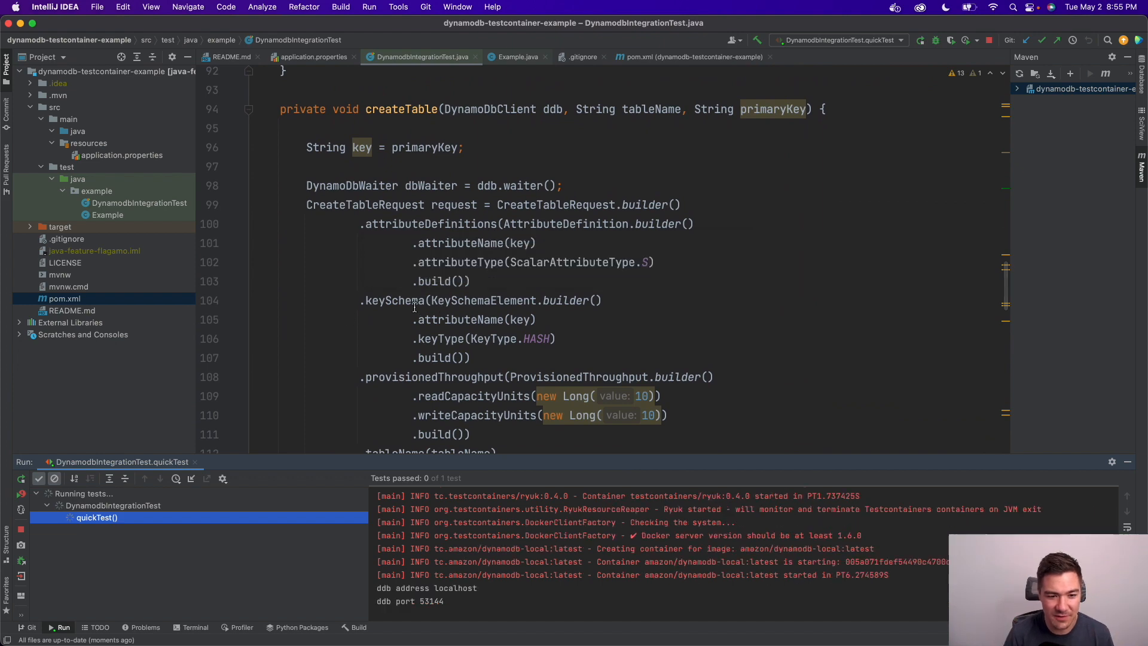
scroll(down, 3)
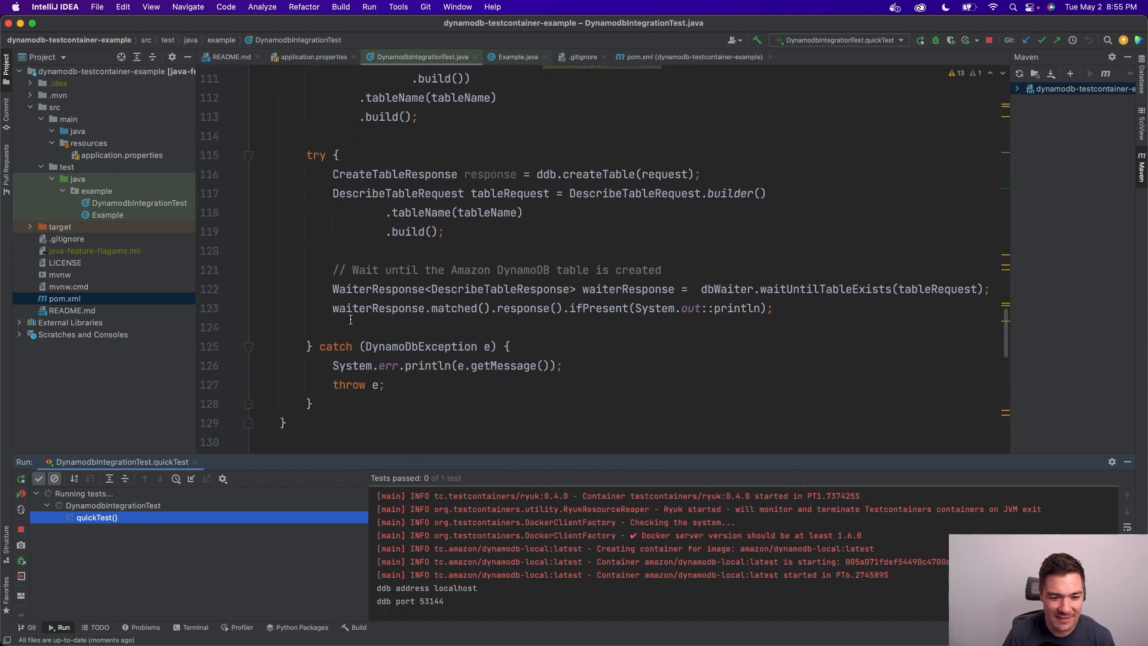
scroll(down, 3)
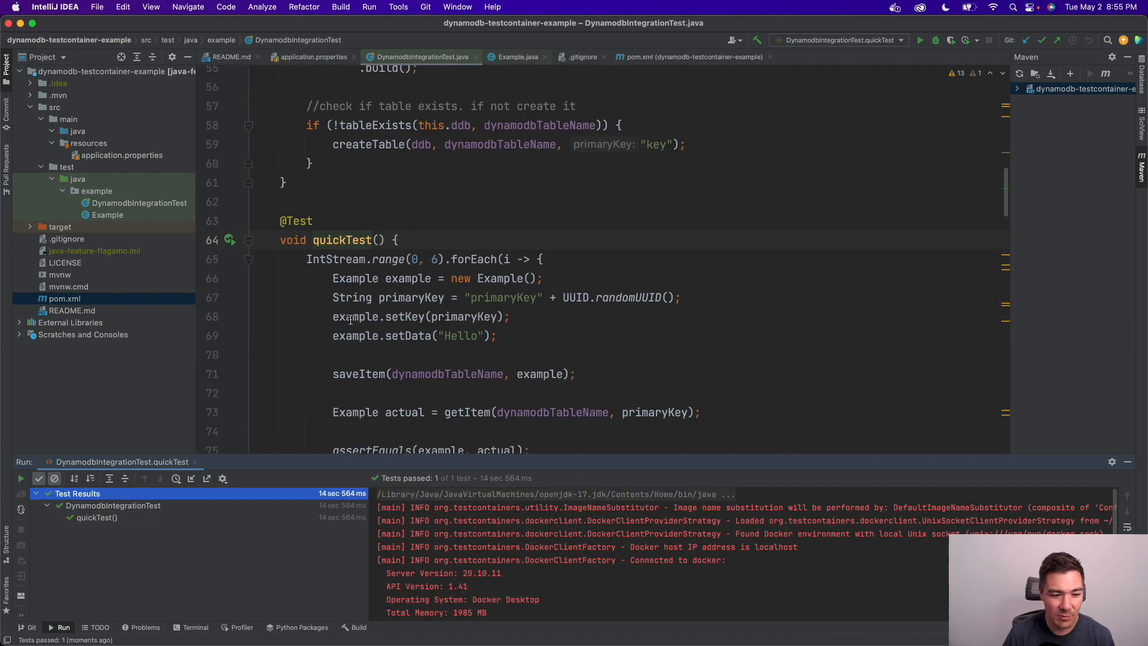
scroll(up, 3)
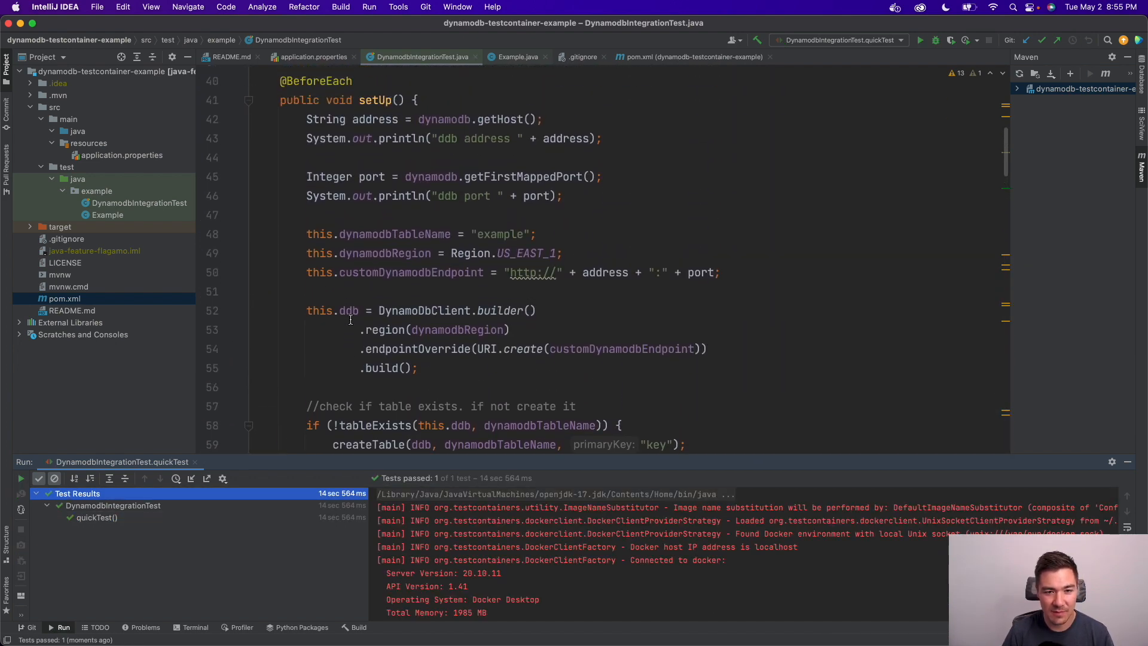
scroll(down, 3)
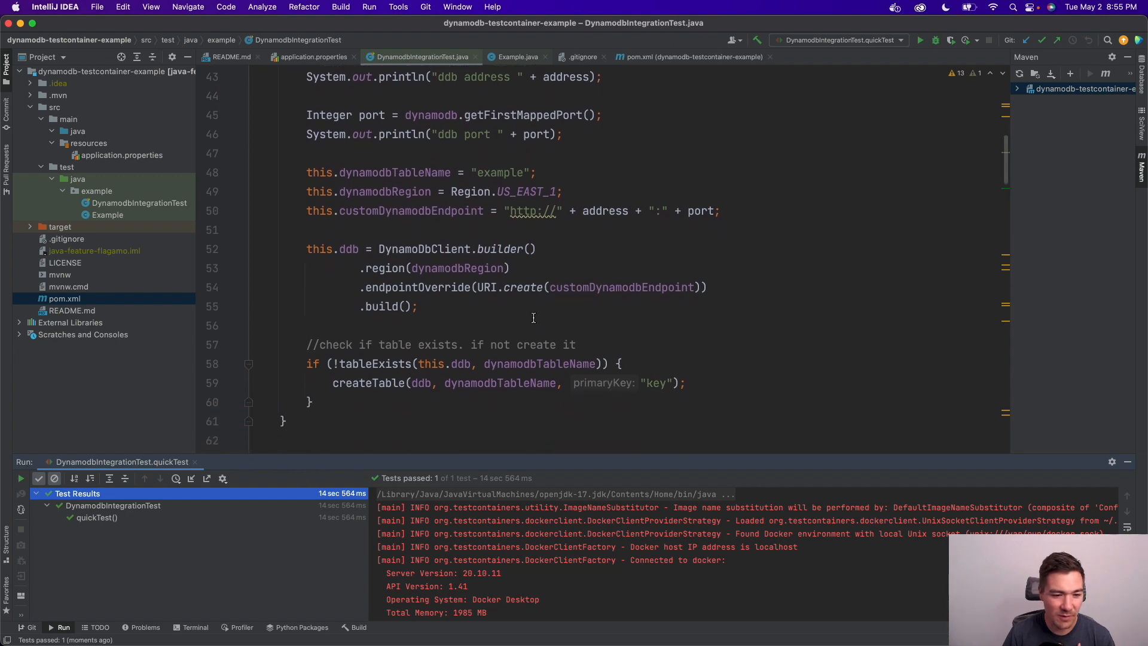
scroll(up, 3)
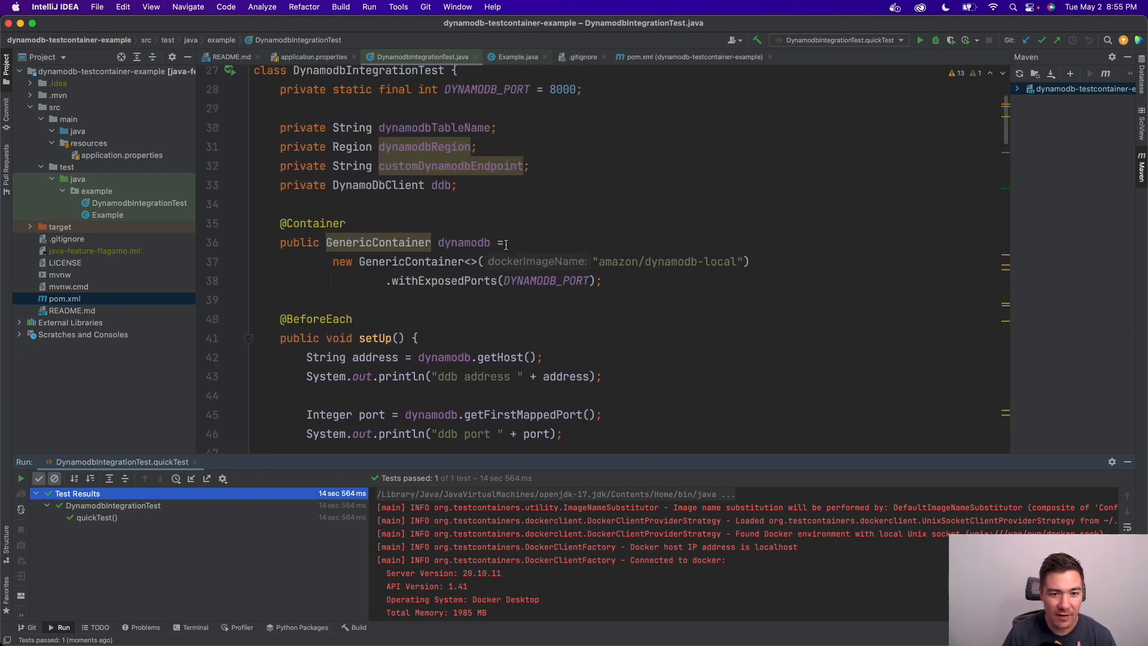
scroll(down, 3)
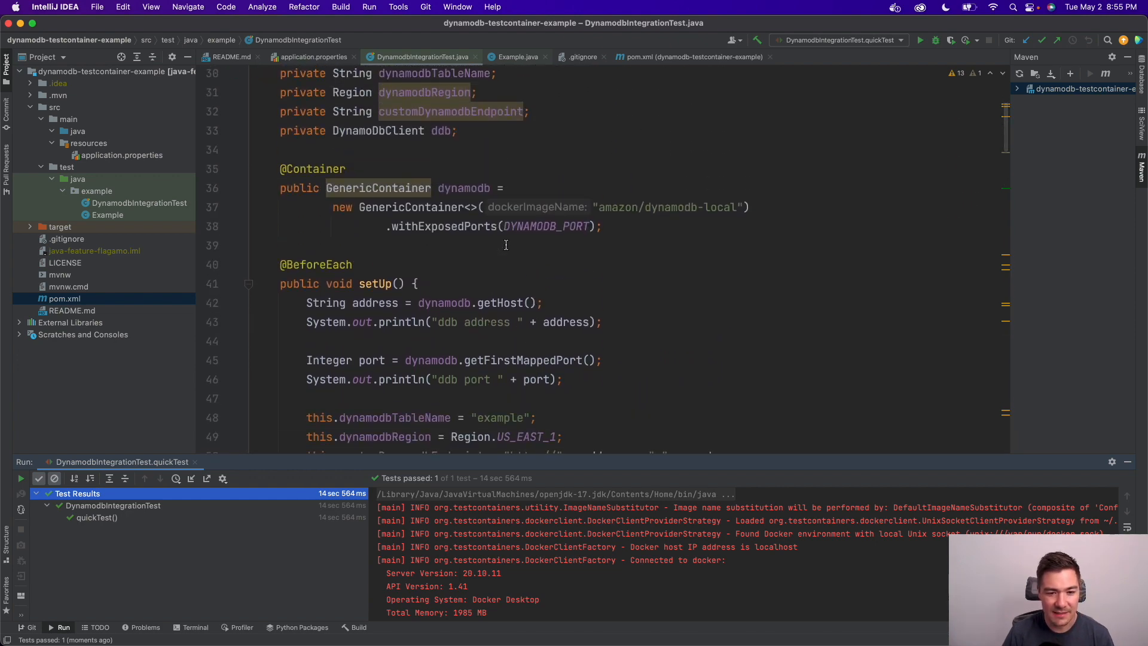
scroll(up, 3)
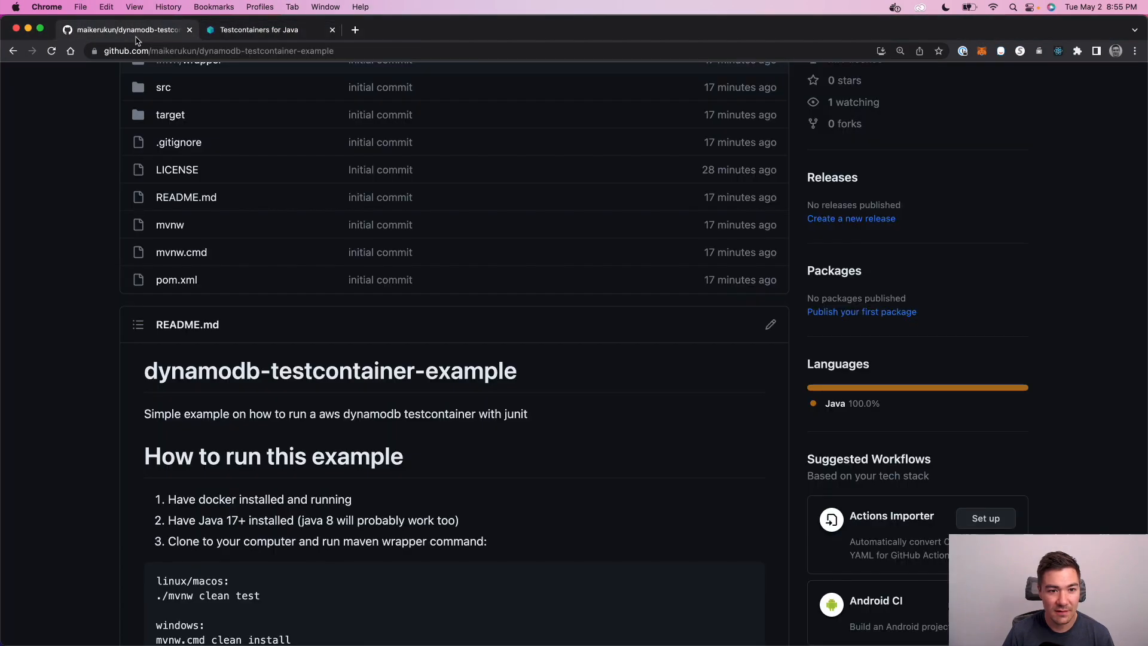
Step: Scroll the dynamodb-testcontainer-example README and file list, ending back at the top
scroll(up, 3)
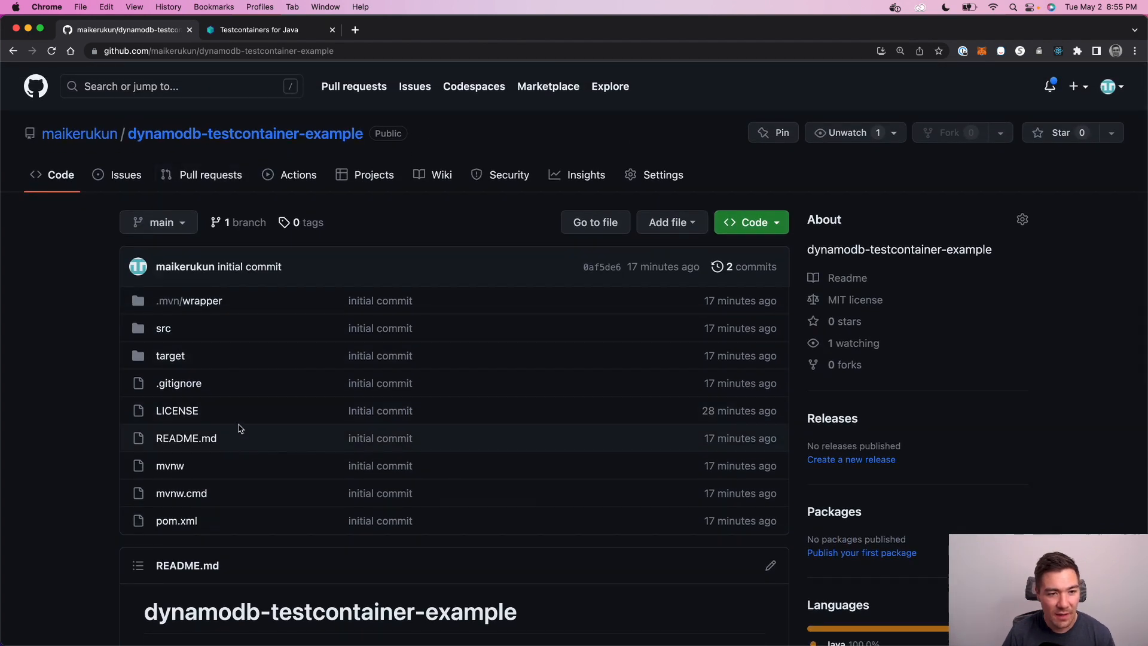
scroll(down, 3)
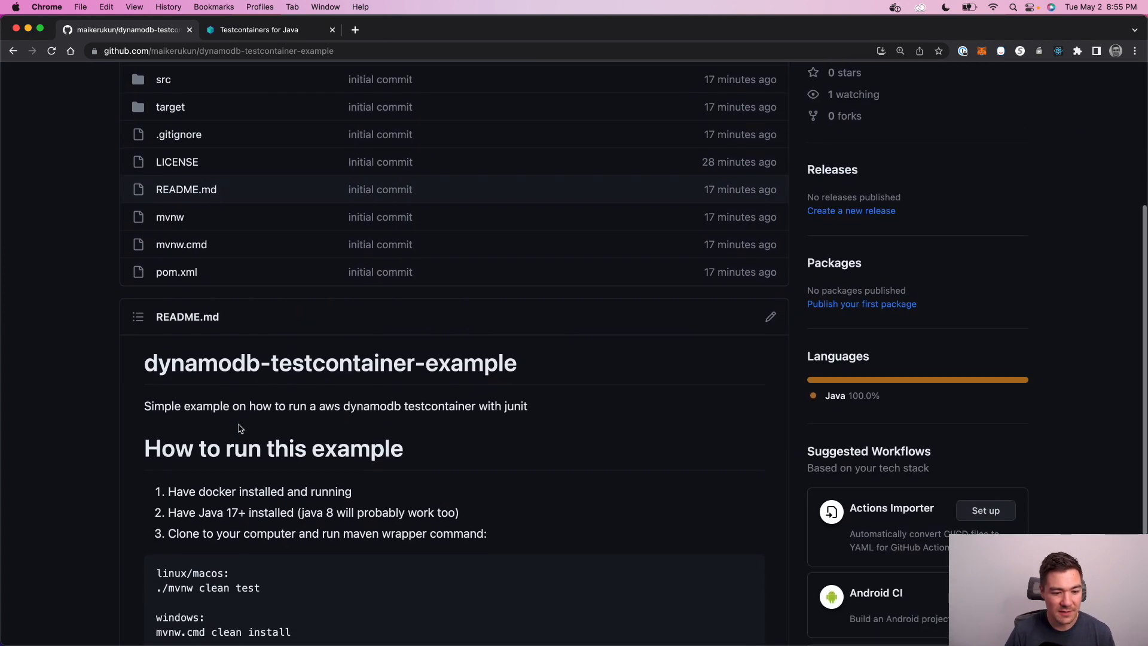
scroll(up, 3)
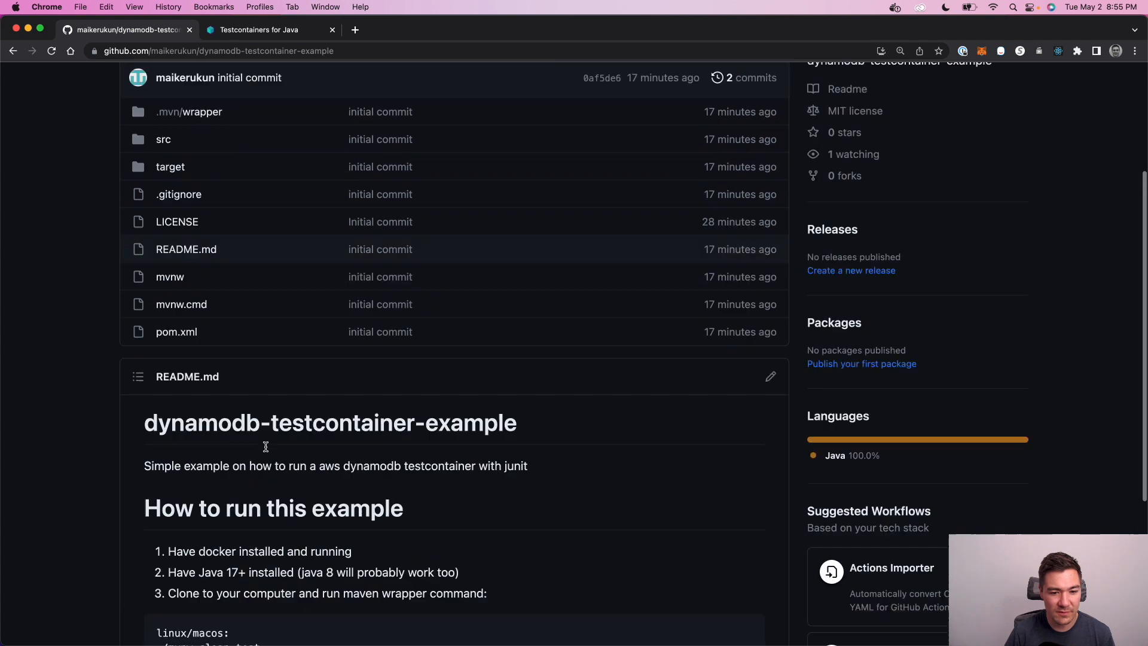
scroll(up, 3)
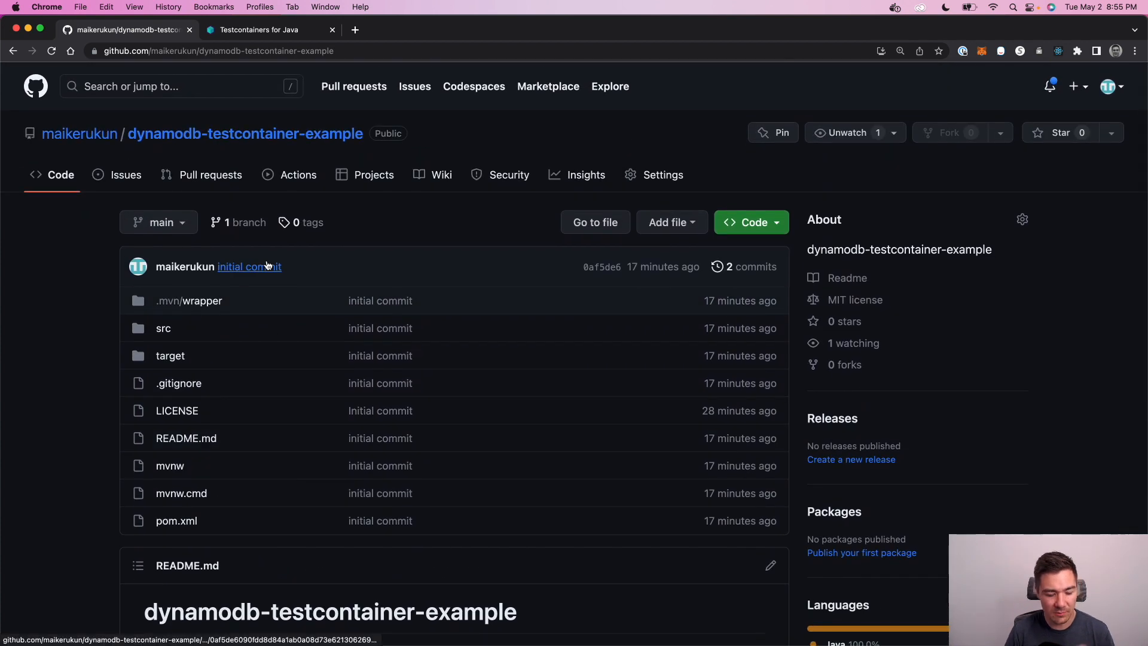
mouse_move(379, 226)
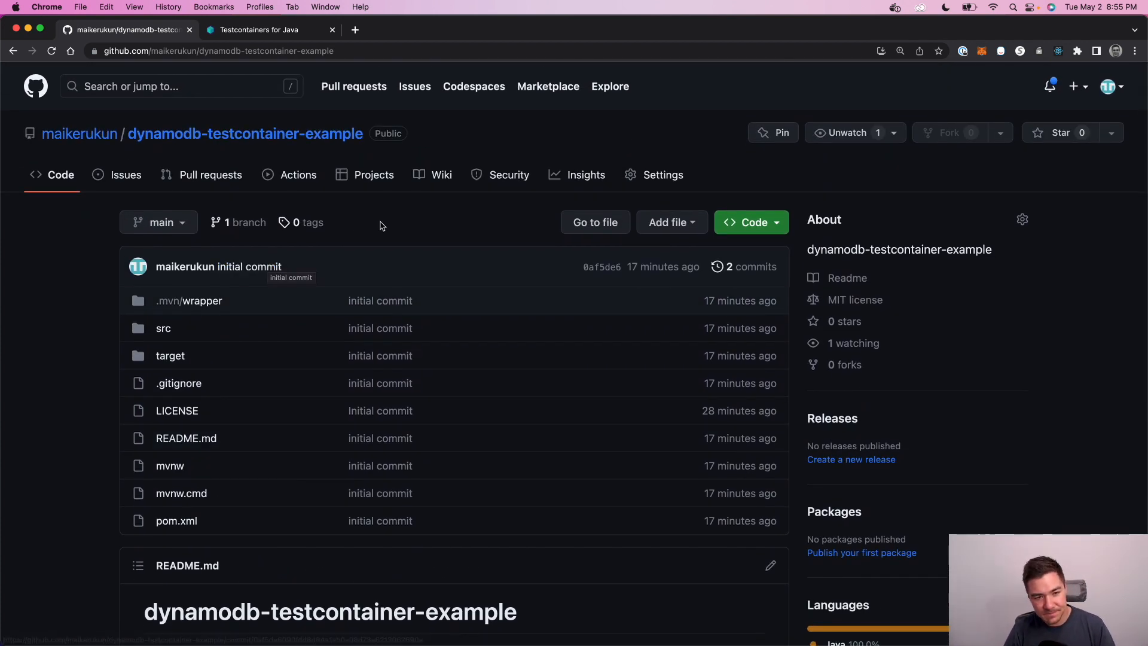